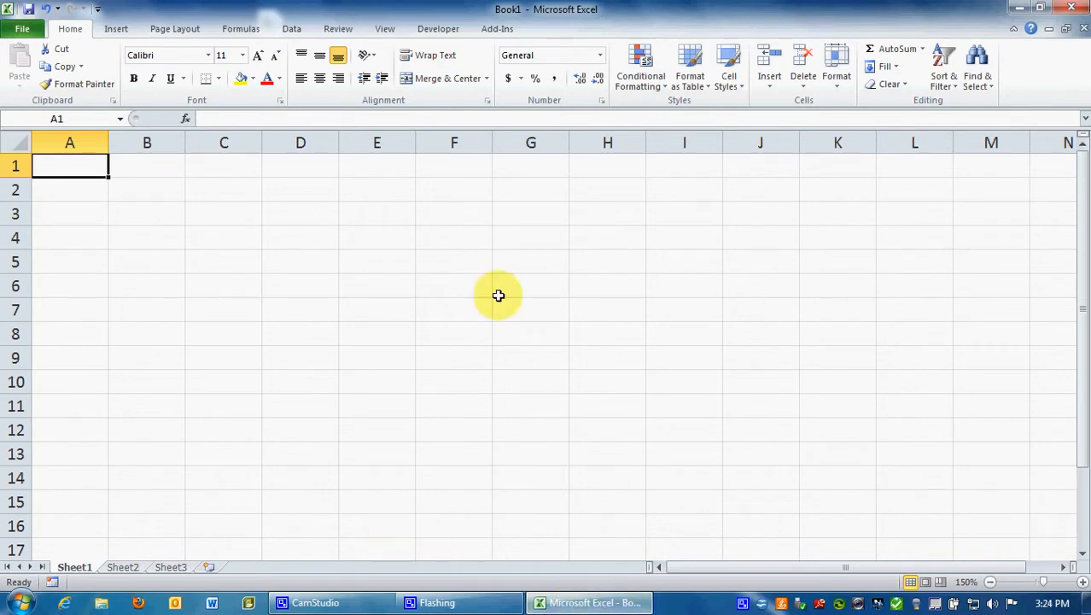
Enter 100 in F6 and a formula =.25*F6 in F7 returning 25
{"action": "left_click", "coordinate": [454, 285]}
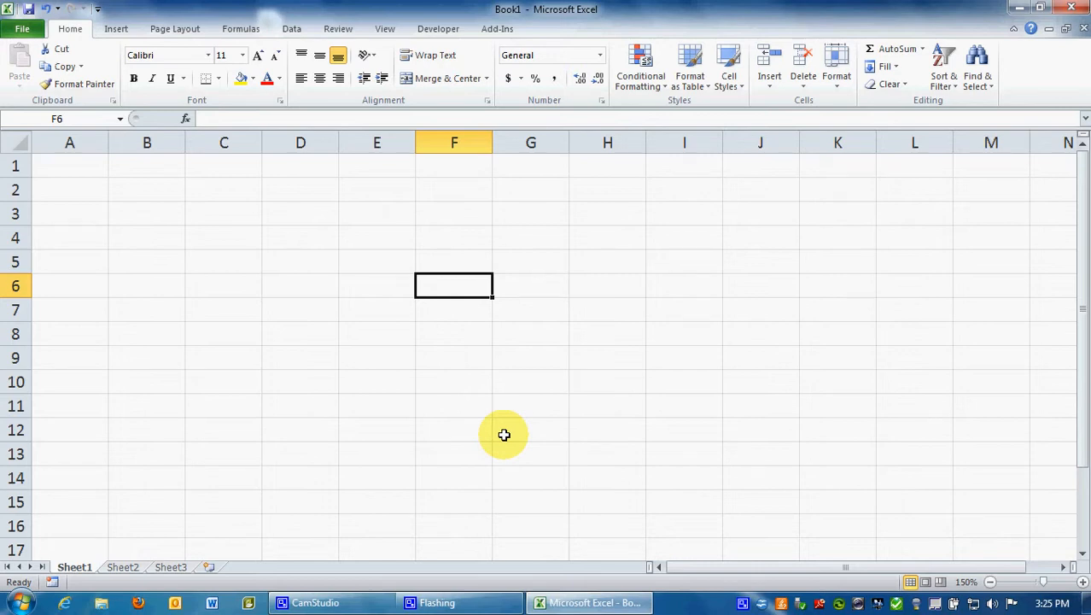
{"action": "type", "text": "100"}
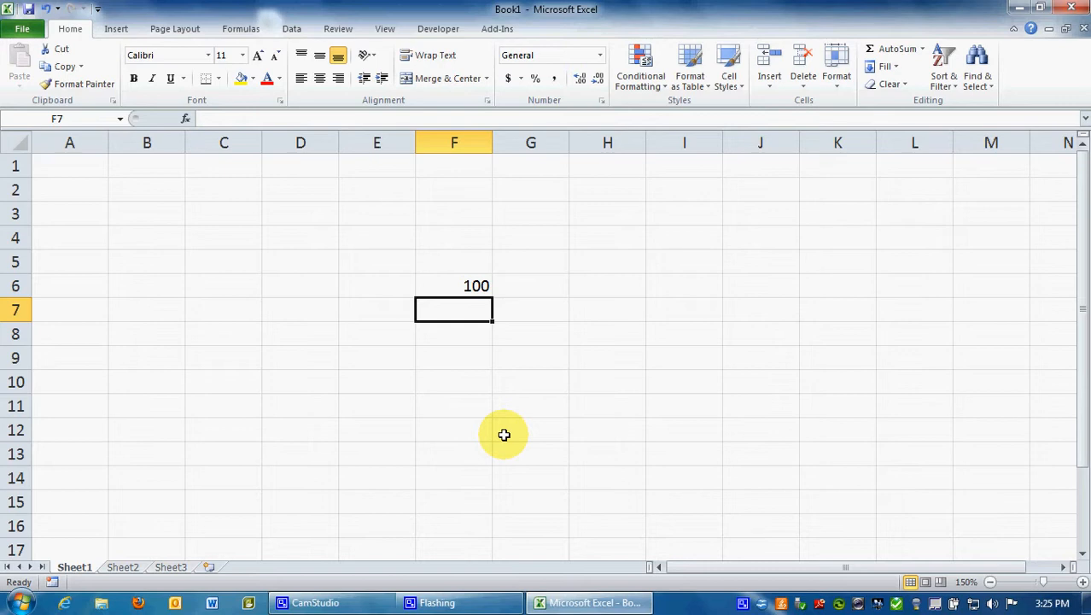
{"action": "type", "text": "="}
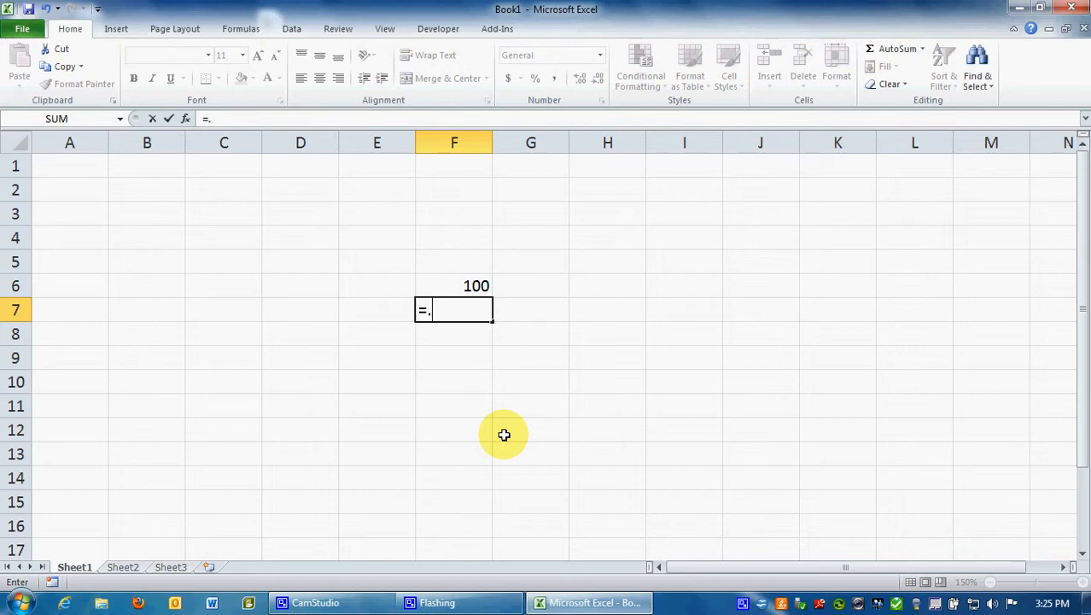
{"action": "type", "text": ".25"}
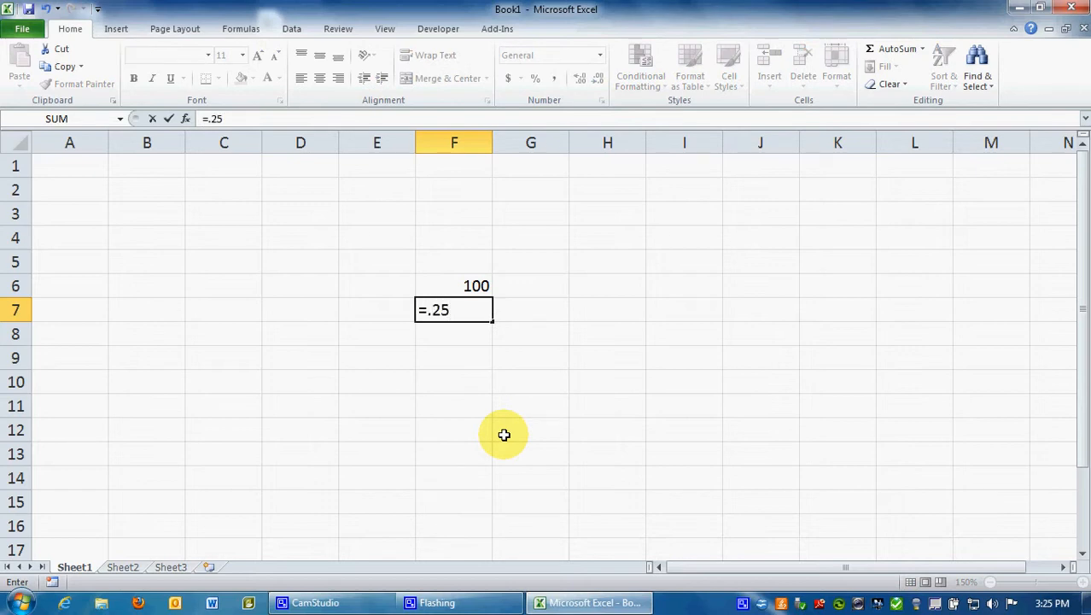
{"action": "type", "text": "*"}
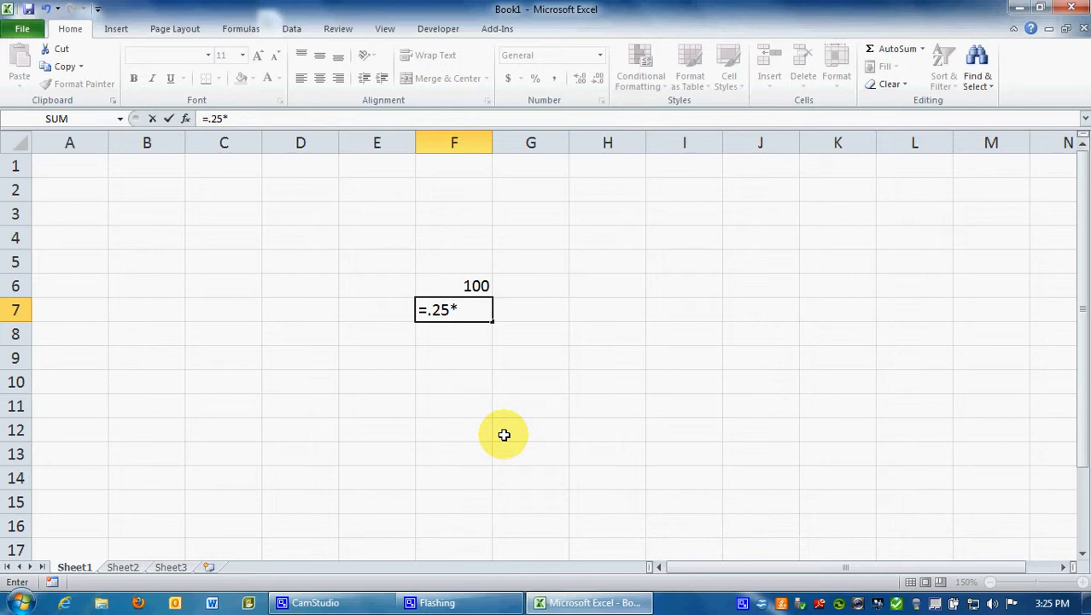
{"action": "left_click", "coordinate": [475, 285]}
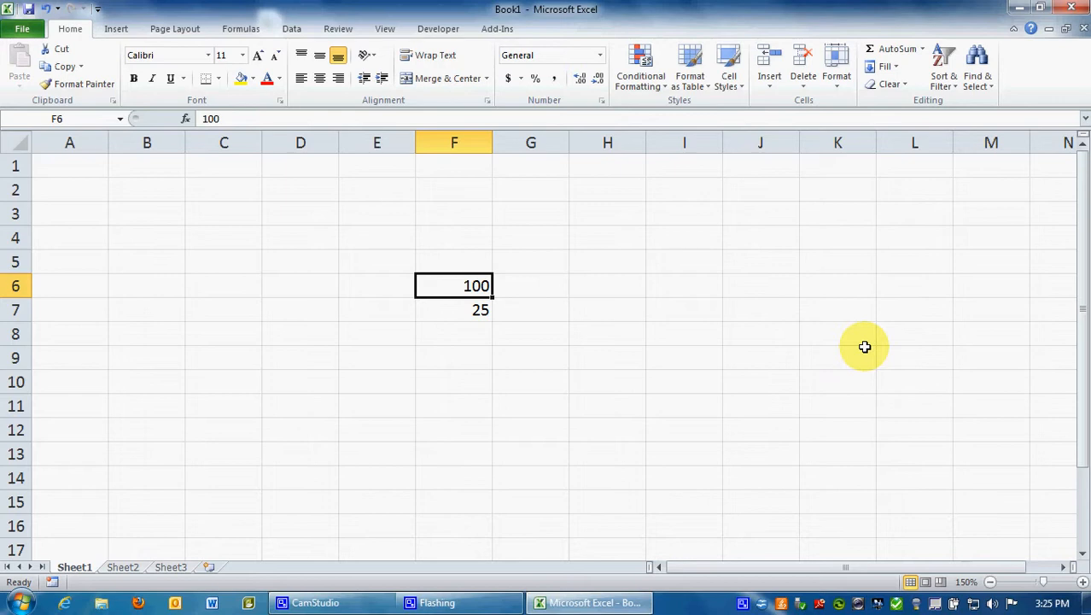
Replace F6 with 1589612 so F7 recalculates 25% of it
{"action": "type", "text": "1589"}
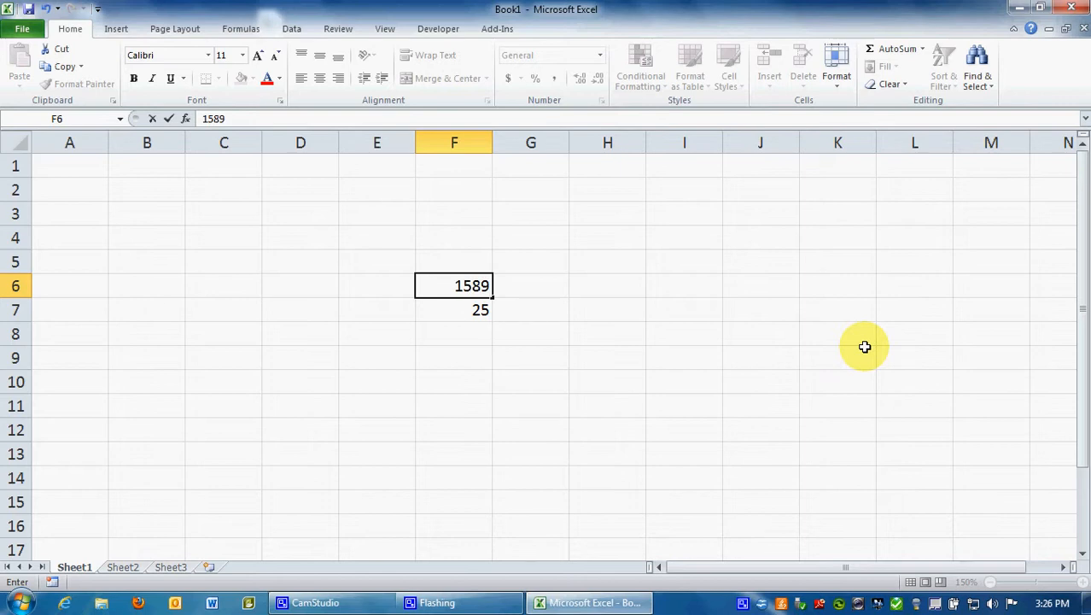
{"action": "type", "text": "612"}
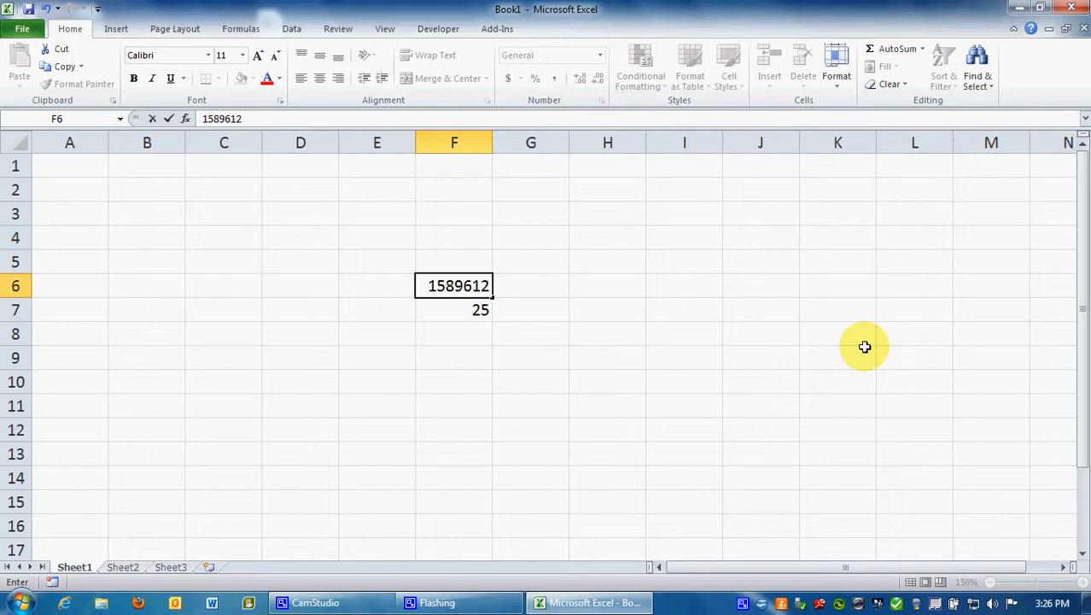
{"action": "mouse_move", "coordinate": [468, 328]}
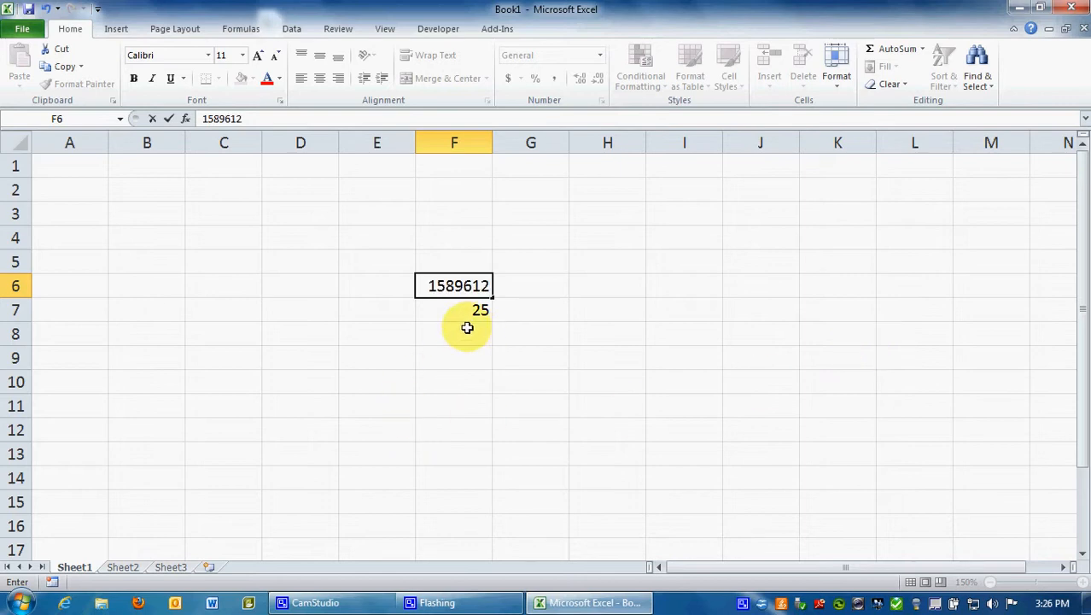
{"action": "mouse_move", "coordinate": [468, 327]}
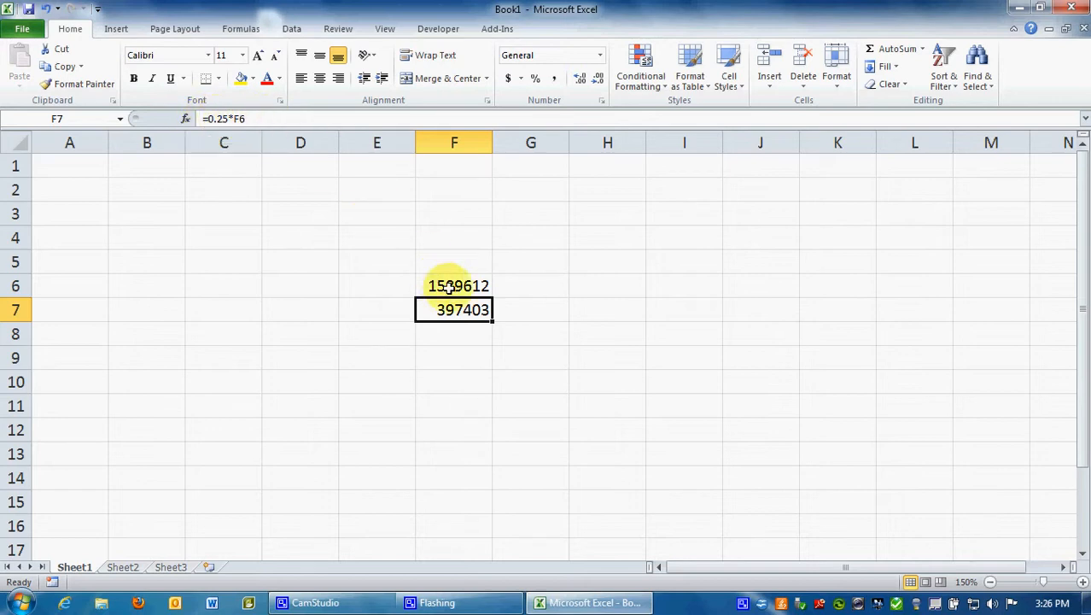
{"action": "mouse_move", "coordinate": [478, 350]}
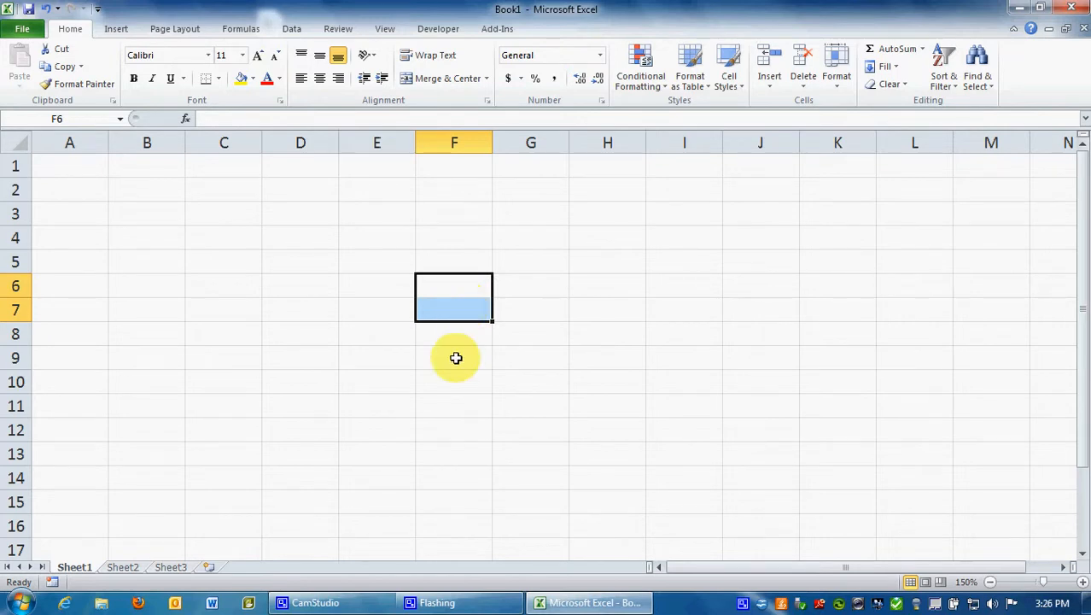
Select an empty cell, then bring up the Windows Start menu
{"action": "left_click", "coordinate": [454, 383]}
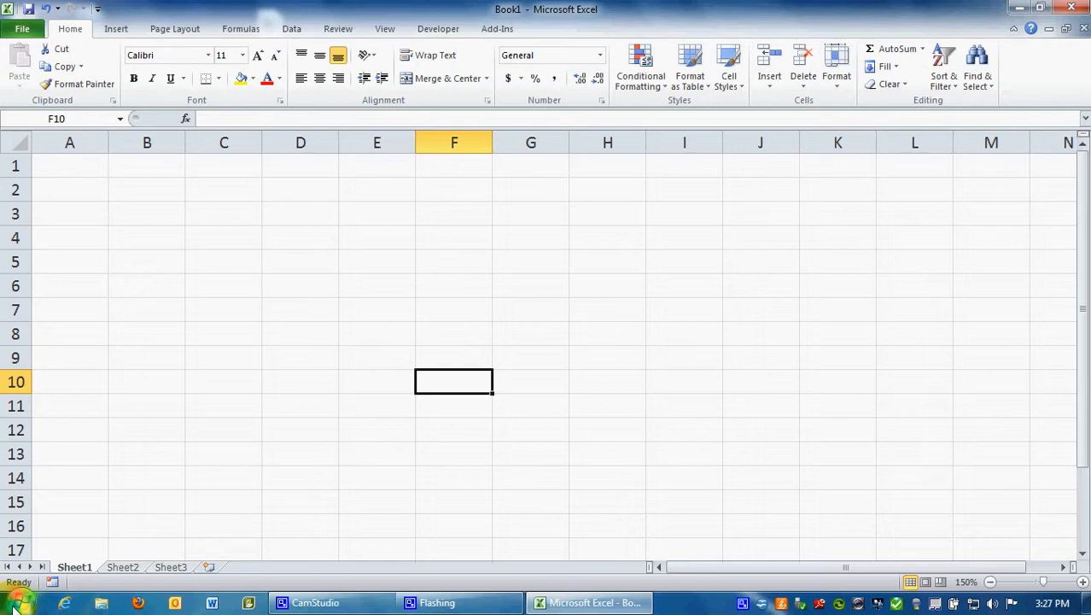
{"action": "left_click", "coordinate": [13, 601]}
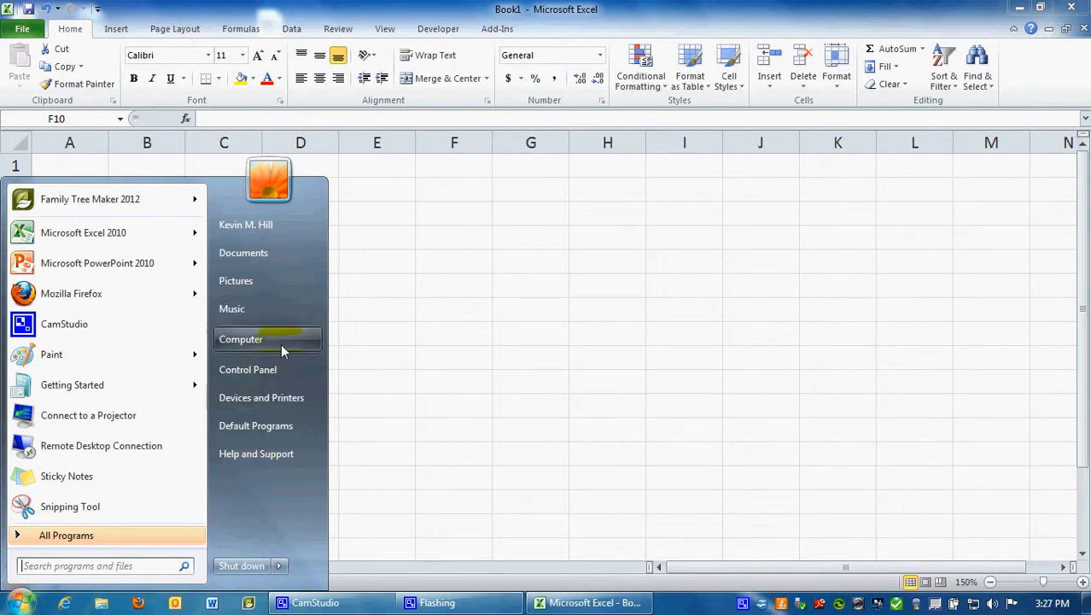
Browse Computer > DVD drive > App B Data Sets > Excel and scroll to MOVIES.xls
{"action": "left_click", "coordinate": [241, 338]}
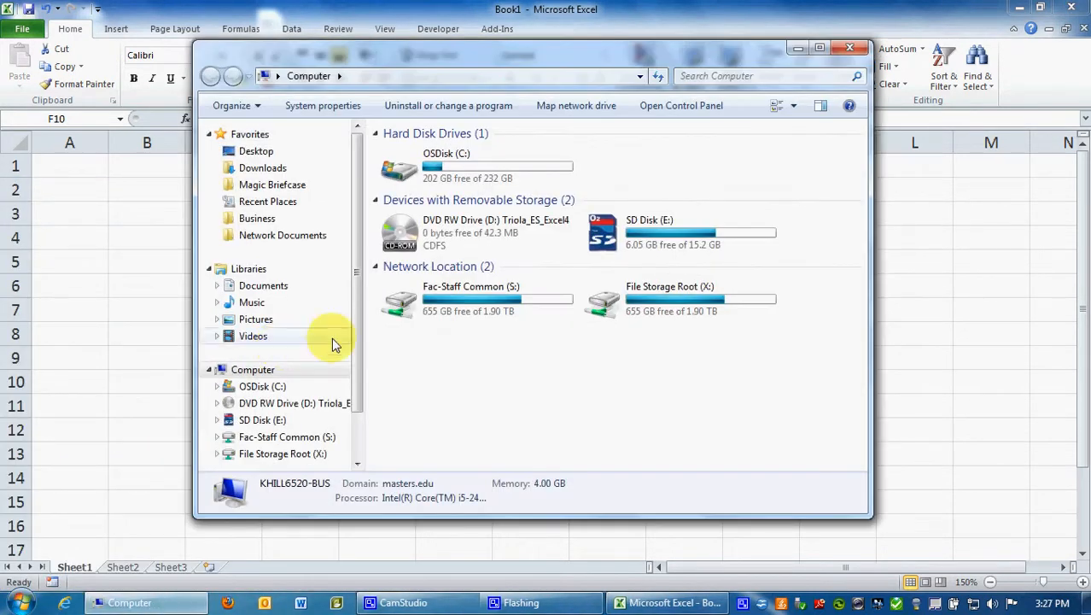
{"action": "left_click", "coordinate": [476, 232]}
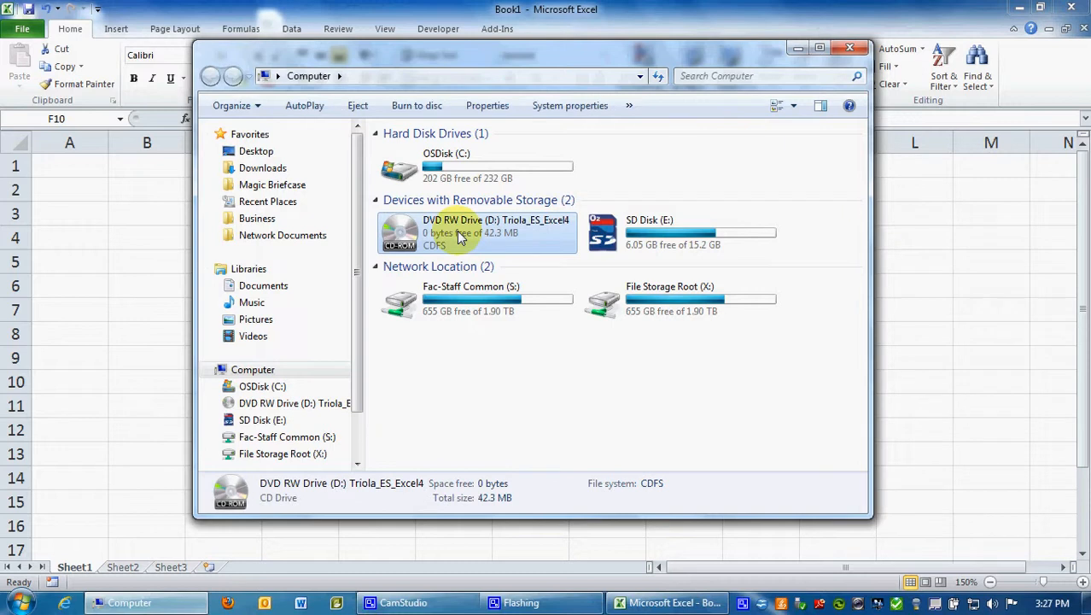
{"action": "double_click", "coordinate": [477, 232]}
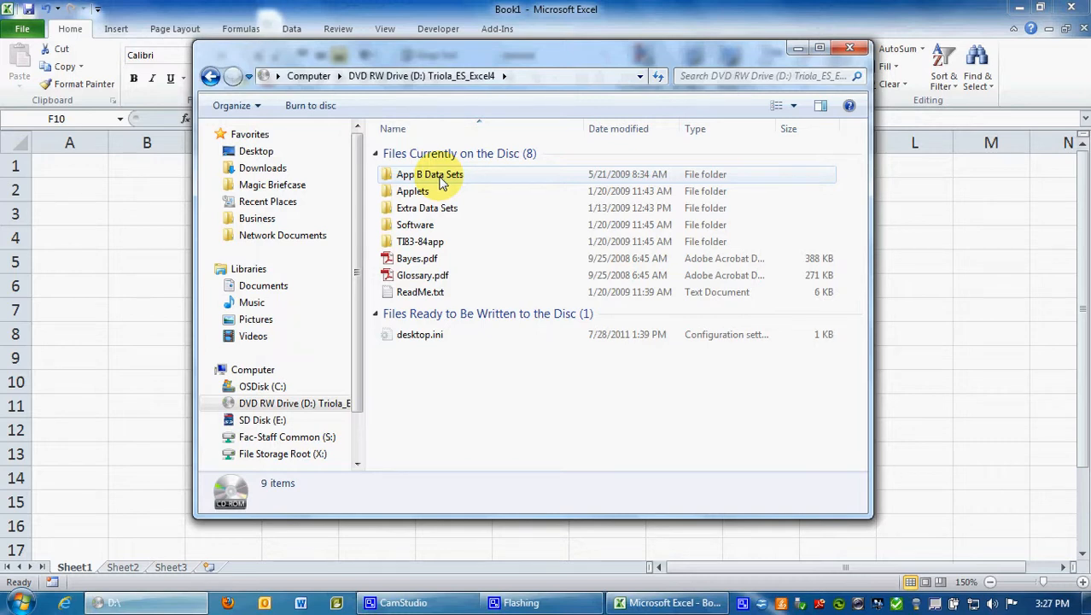
{"action": "double_click", "coordinate": [431, 174]}
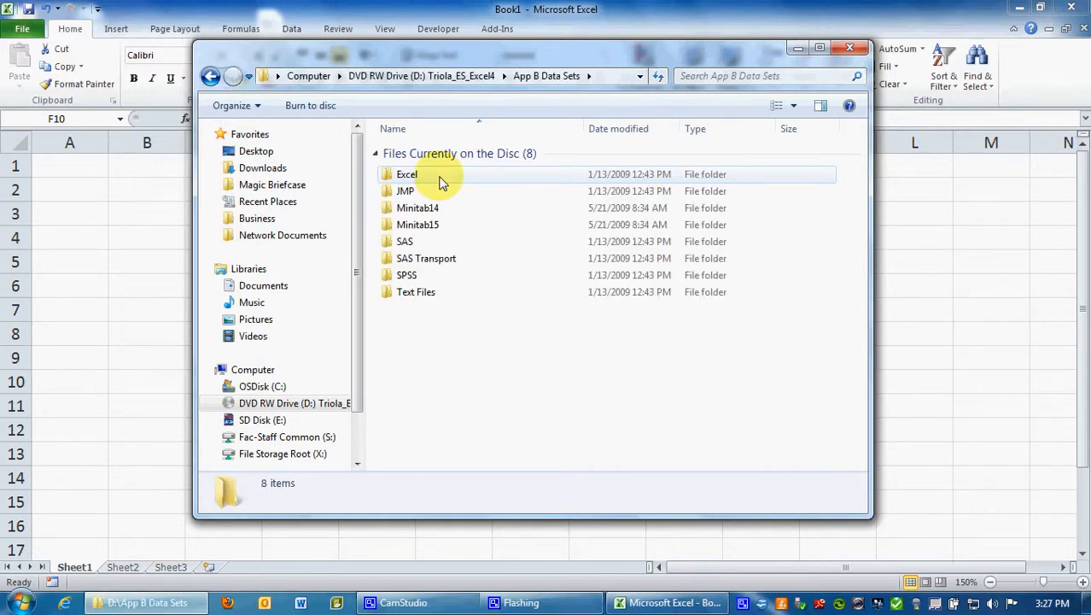
{"action": "double_click", "coordinate": [407, 174]}
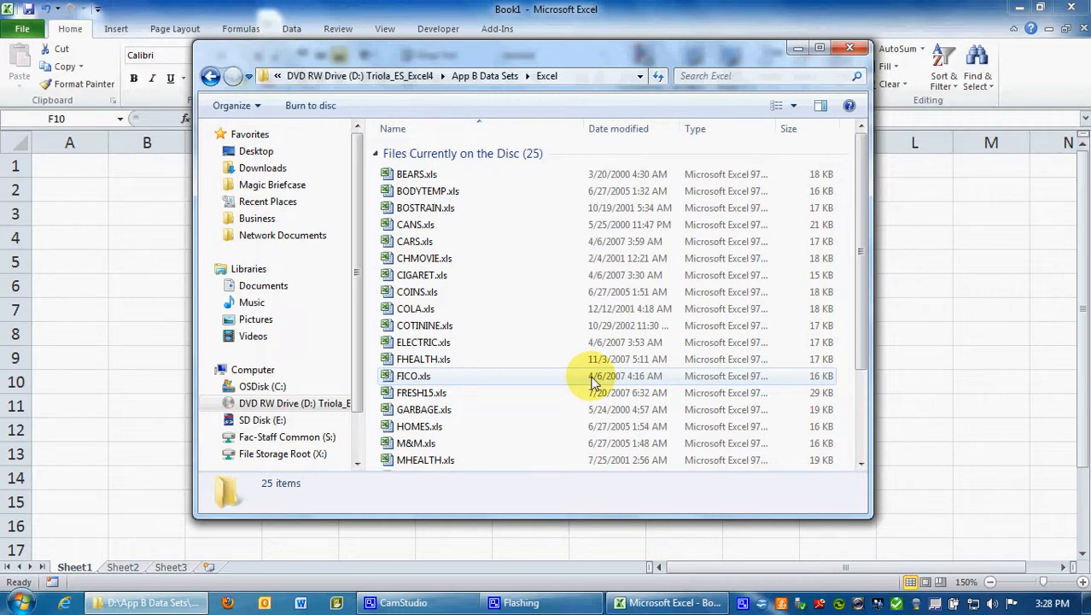
{"action": "scroll", "scroll_direction": "down", "scroll_amount": 3}
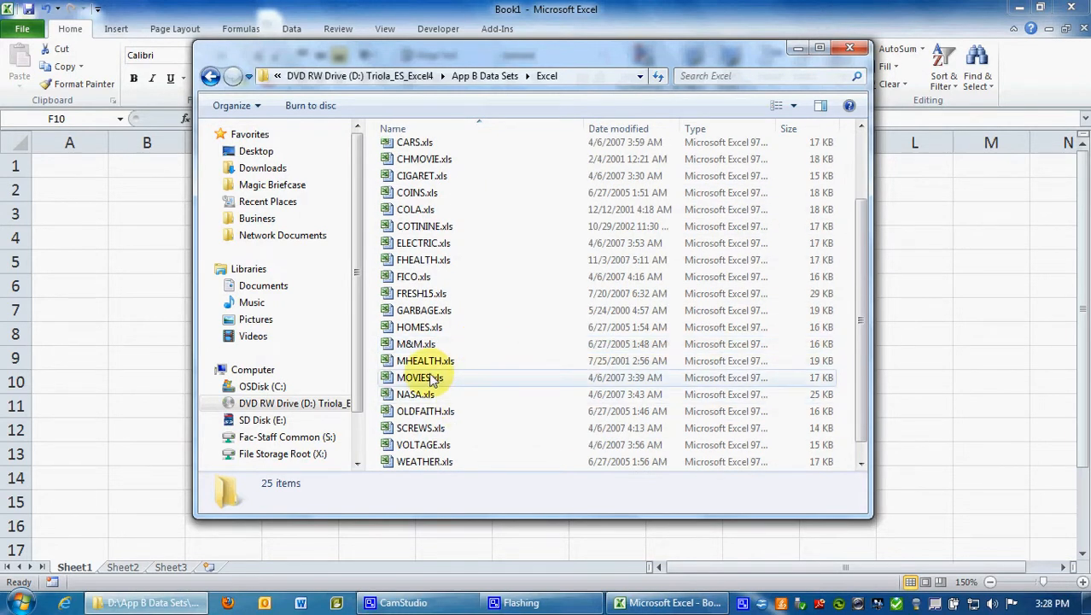
{"action": "mouse_move", "coordinate": [419, 377]}
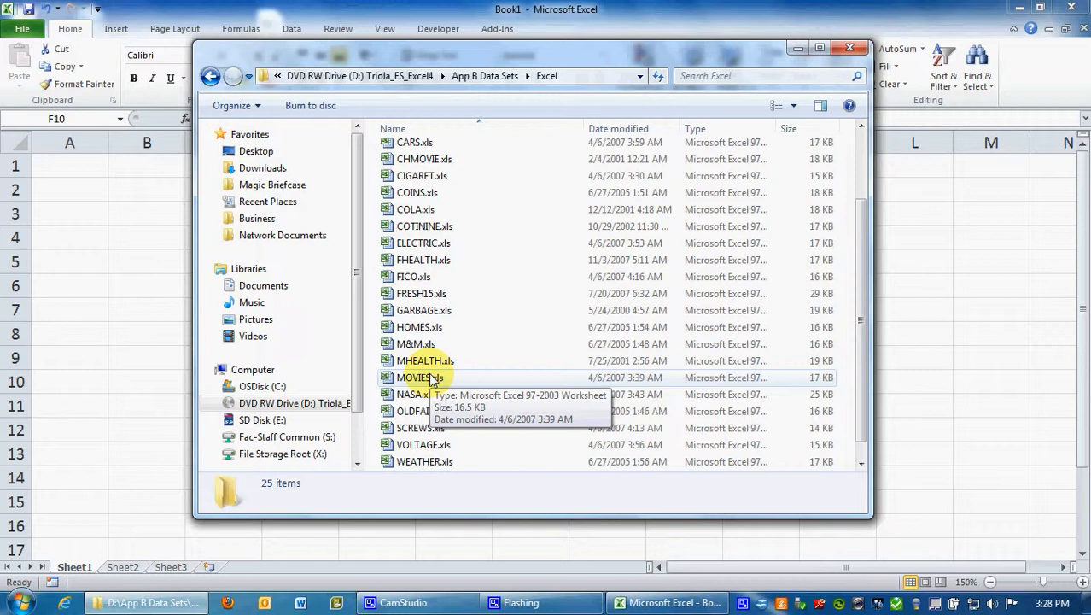
{"action": "double_click", "coordinate": [413, 378]}
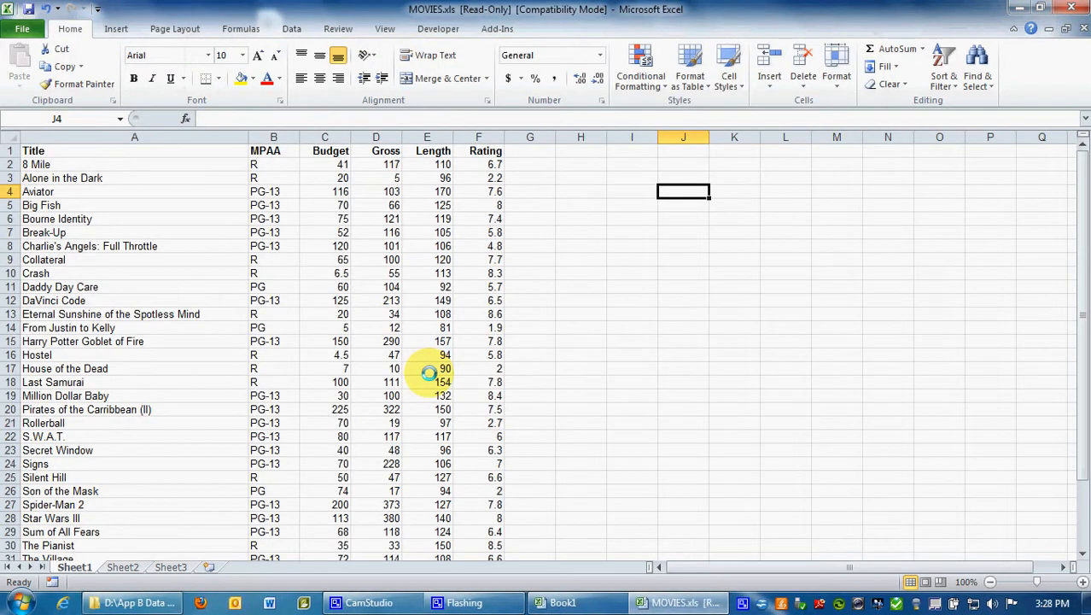
{"action": "mouse_move", "coordinate": [290, 382]}
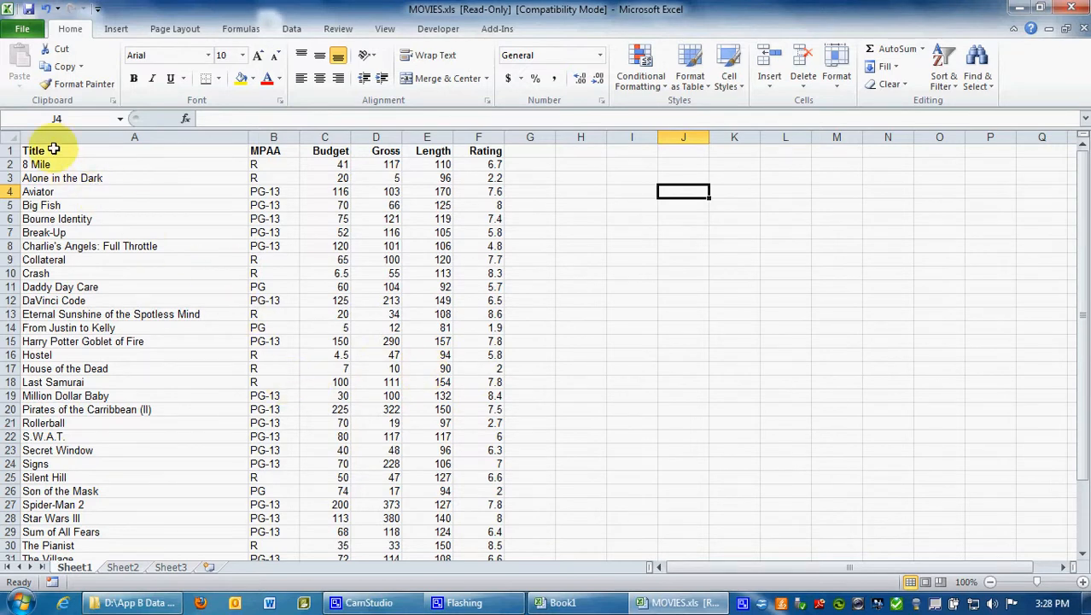
{"action": "left_click", "coordinate": [274, 150]}
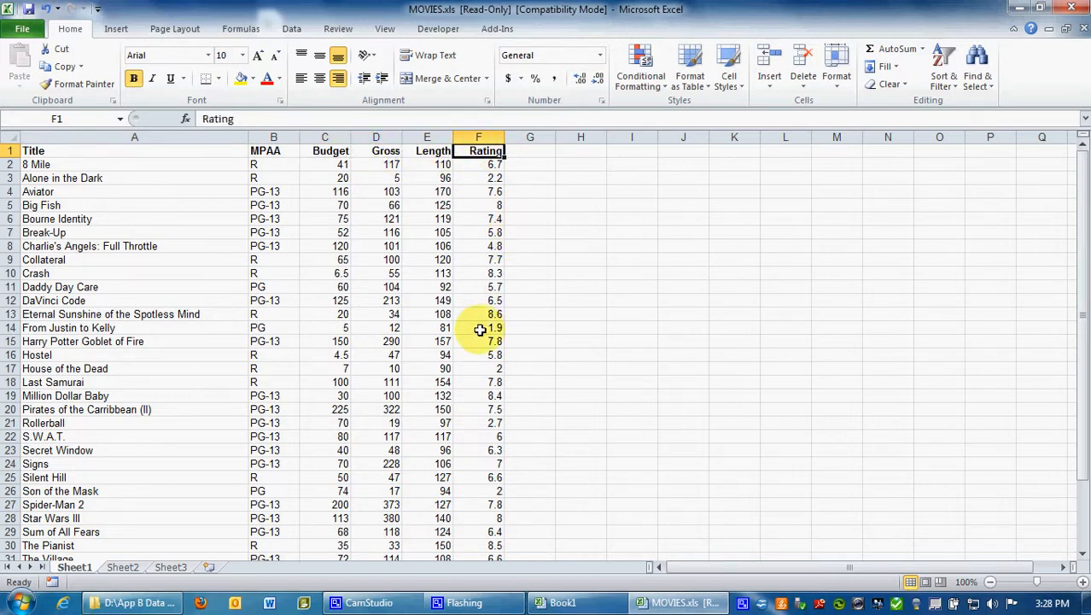
{"action": "mouse_move", "coordinate": [581, 168]}
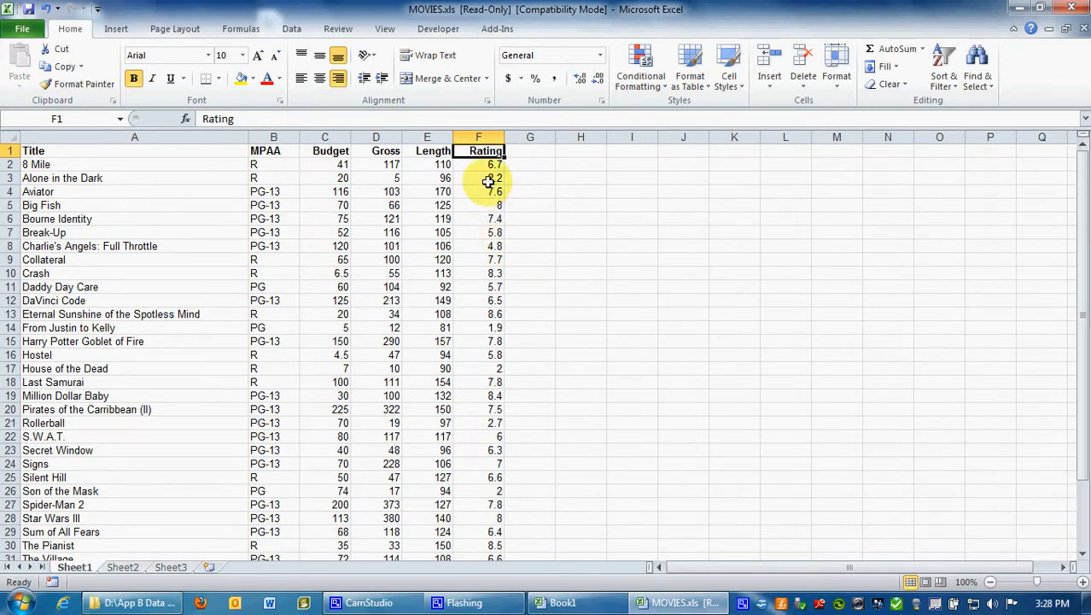
{"action": "mouse_move", "coordinate": [505, 353]}
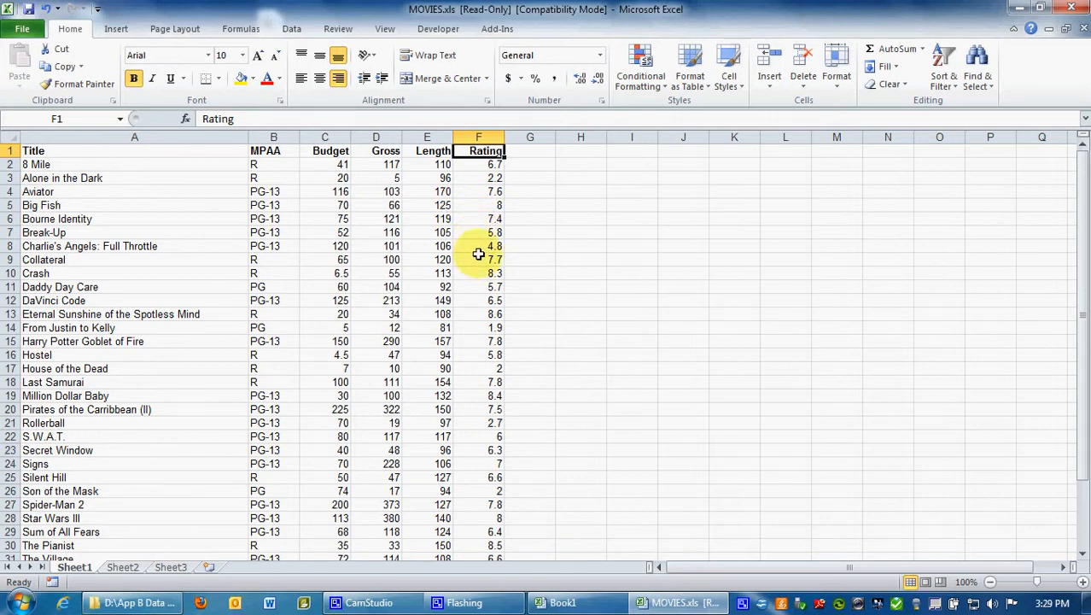
{"action": "left_click", "coordinate": [478, 191]}
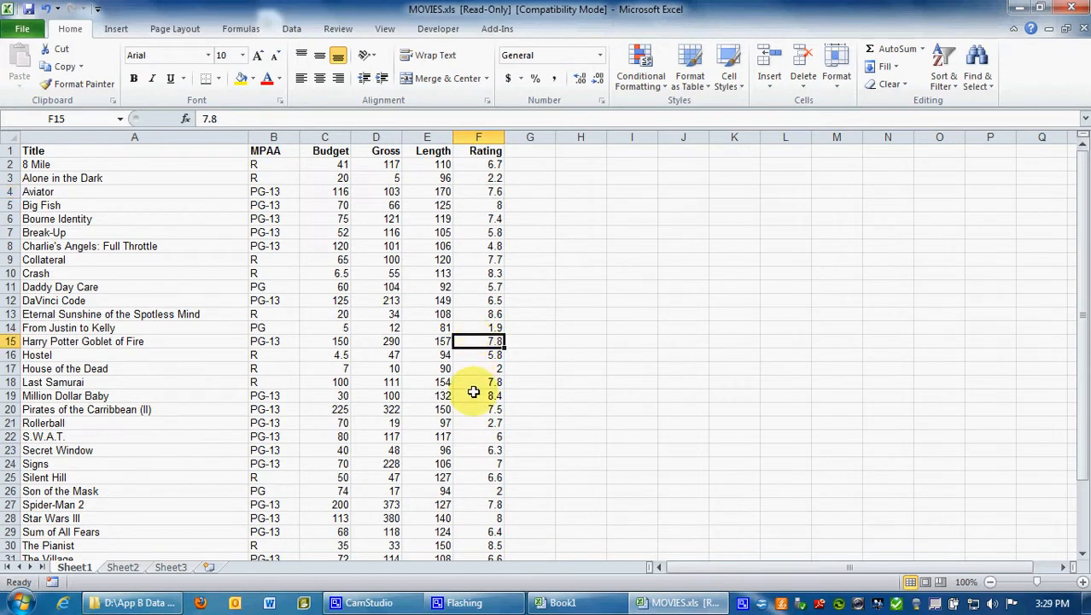
{"action": "mouse_move", "coordinate": [468, 399]}
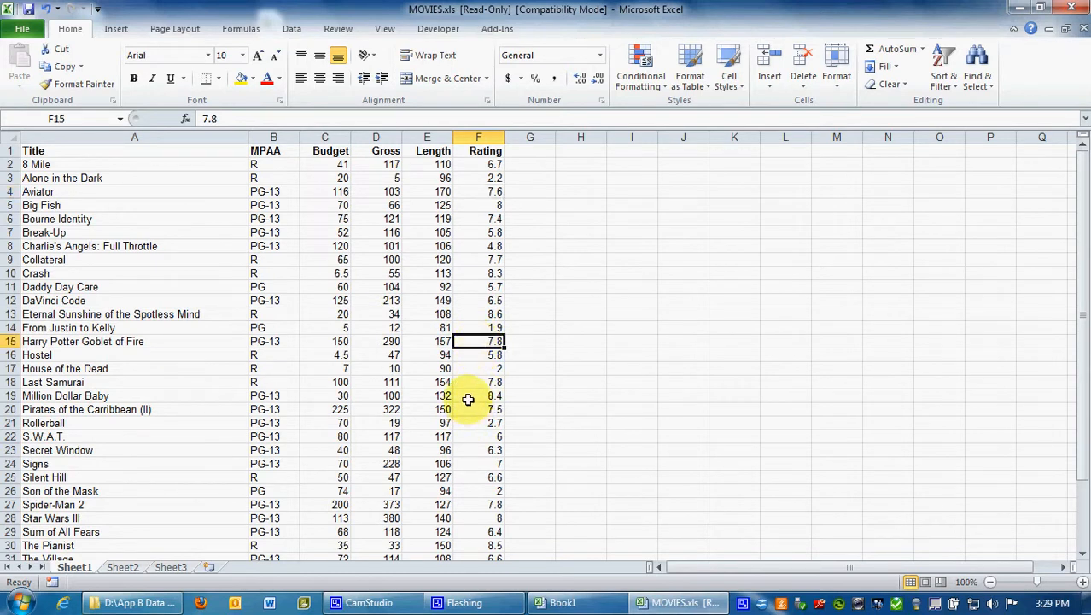
{"action": "left_click", "coordinate": [478, 397]}
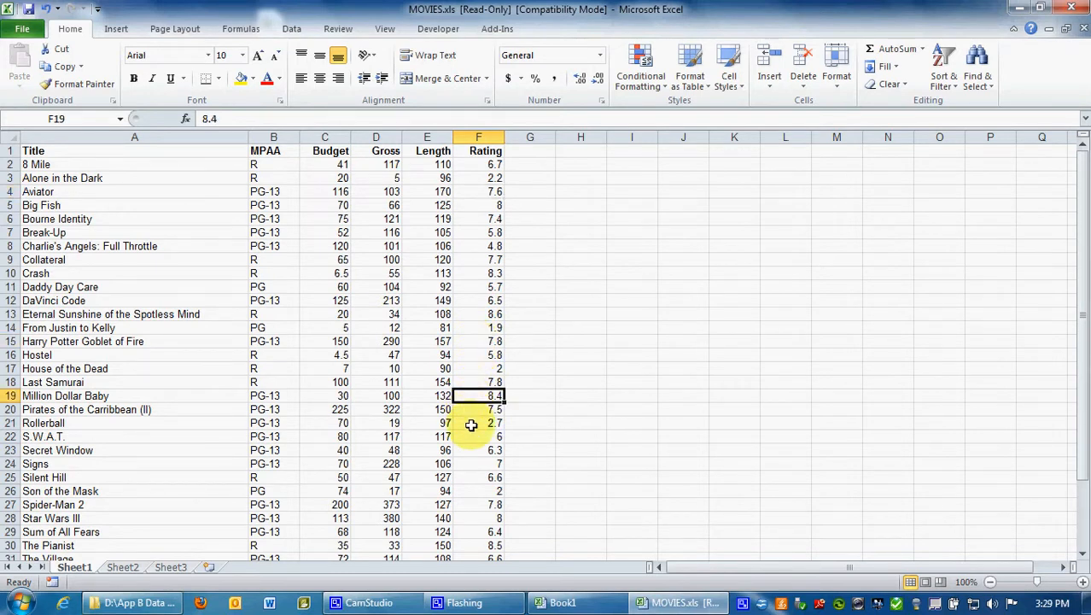
{"action": "mouse_move", "coordinate": [474, 373]}
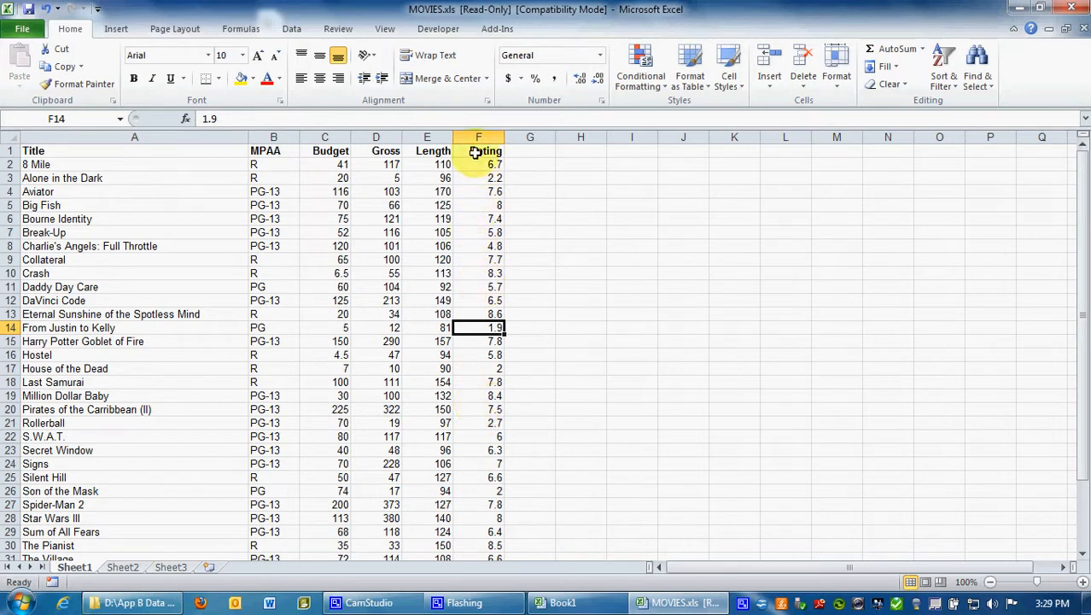
{"action": "left_click", "coordinate": [479, 164]}
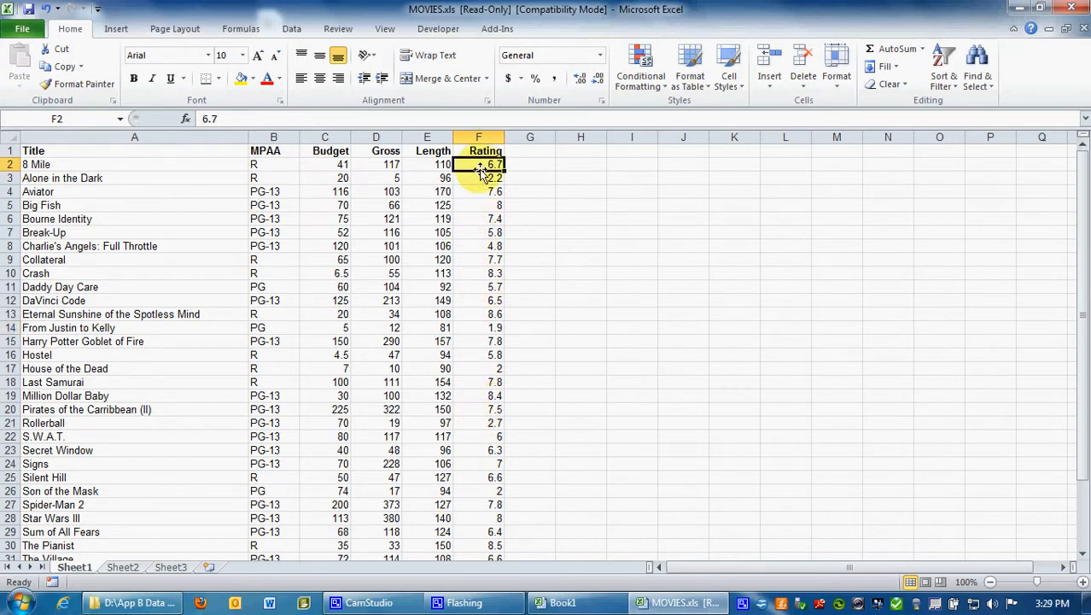
{"action": "left_click", "coordinate": [529, 178]}
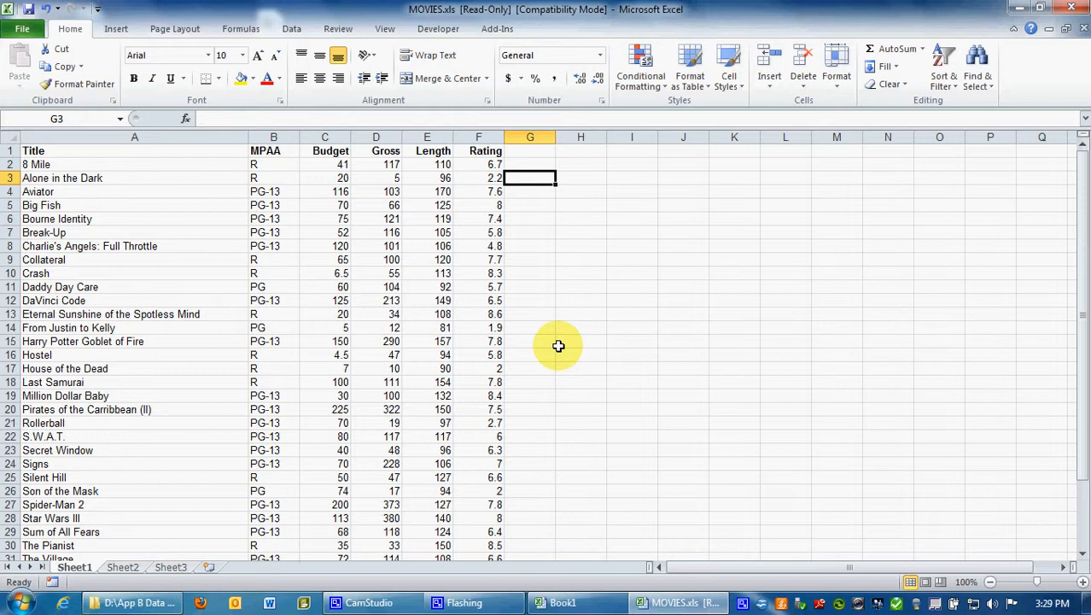
{"action": "mouse_move", "coordinate": [442, 265]}
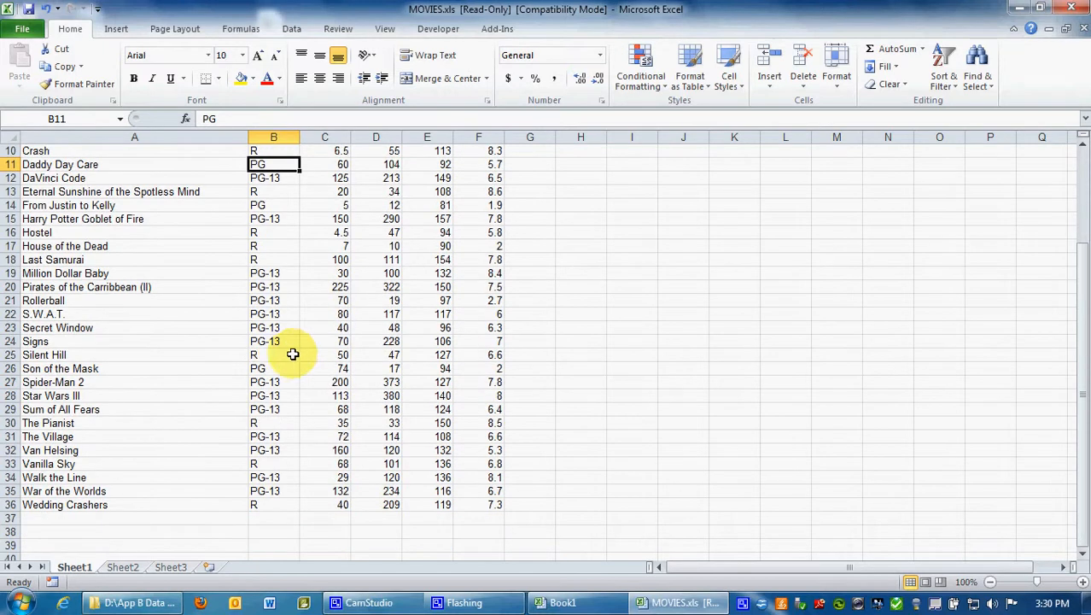
{"action": "left_click", "coordinate": [273, 368]}
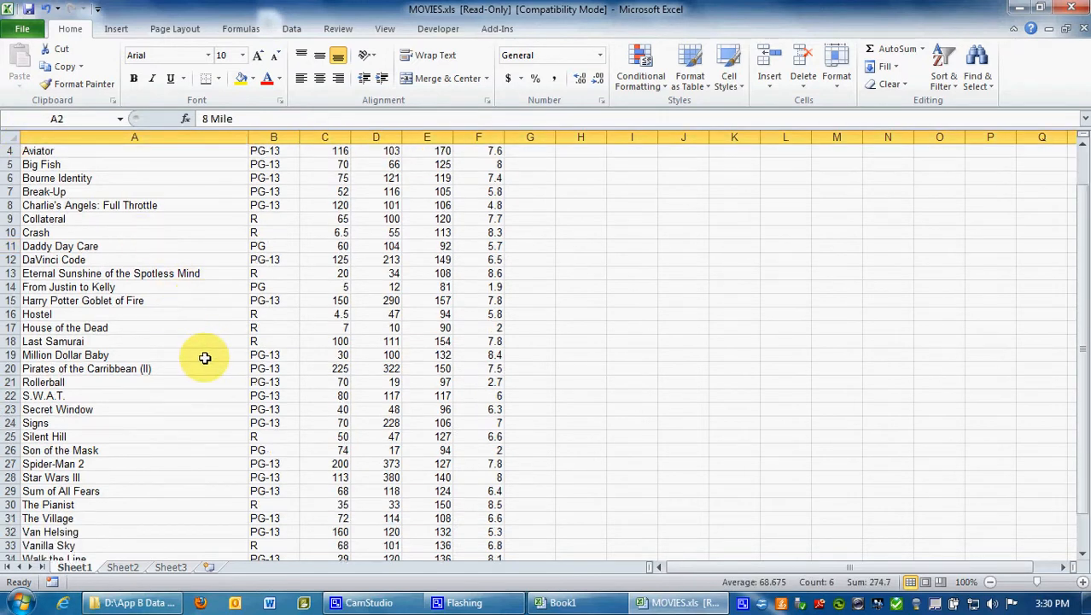
{"action": "scroll", "scroll_direction": "down", "scroll_amount": 3}
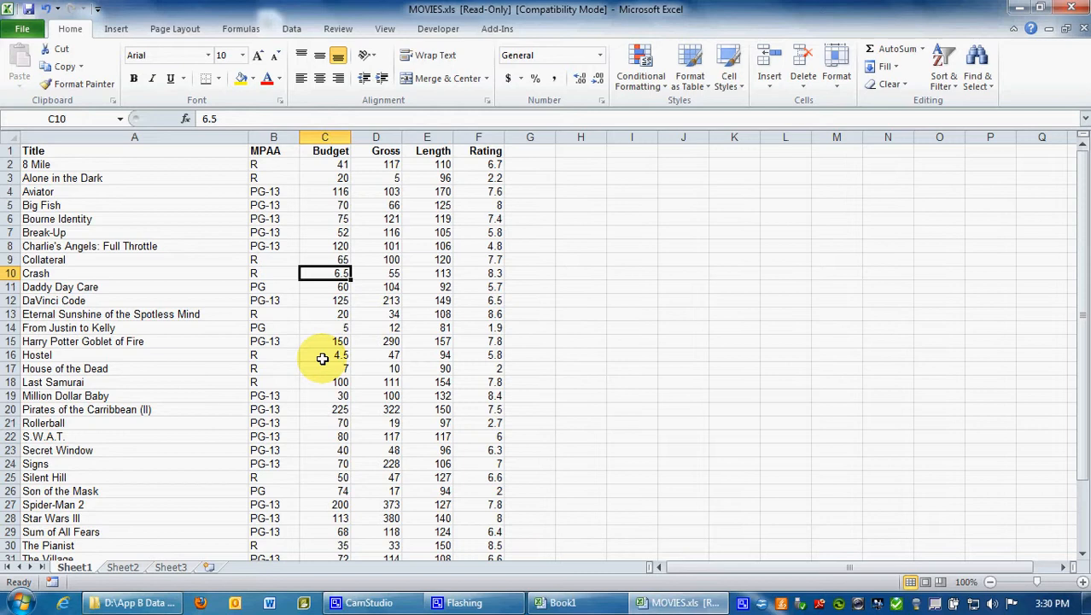
{"action": "left_click", "coordinate": [325, 354]}
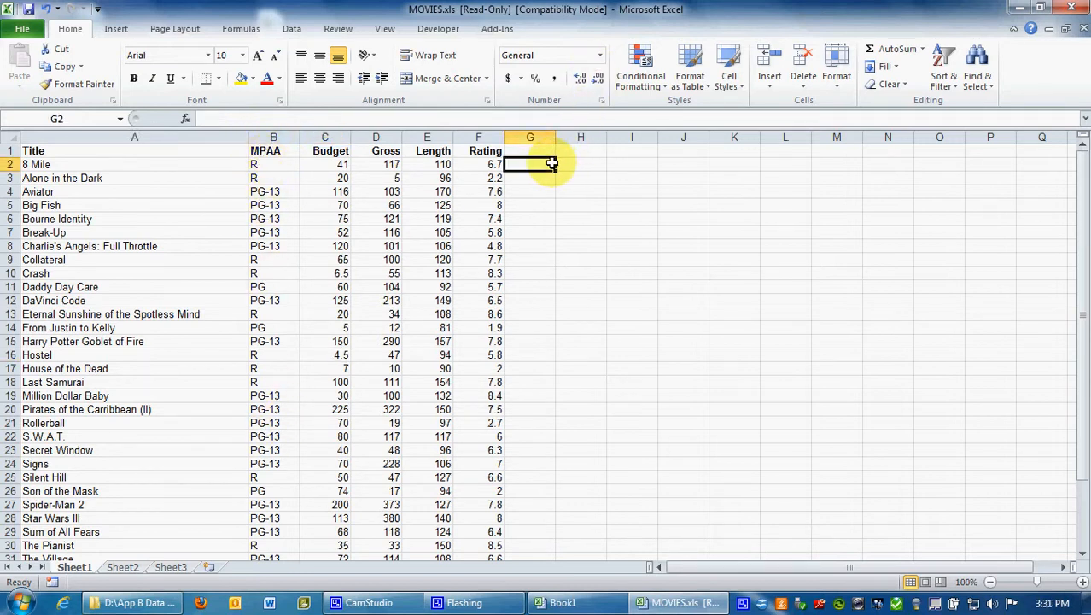
{"action": "mouse_move", "coordinate": [521, 369]}
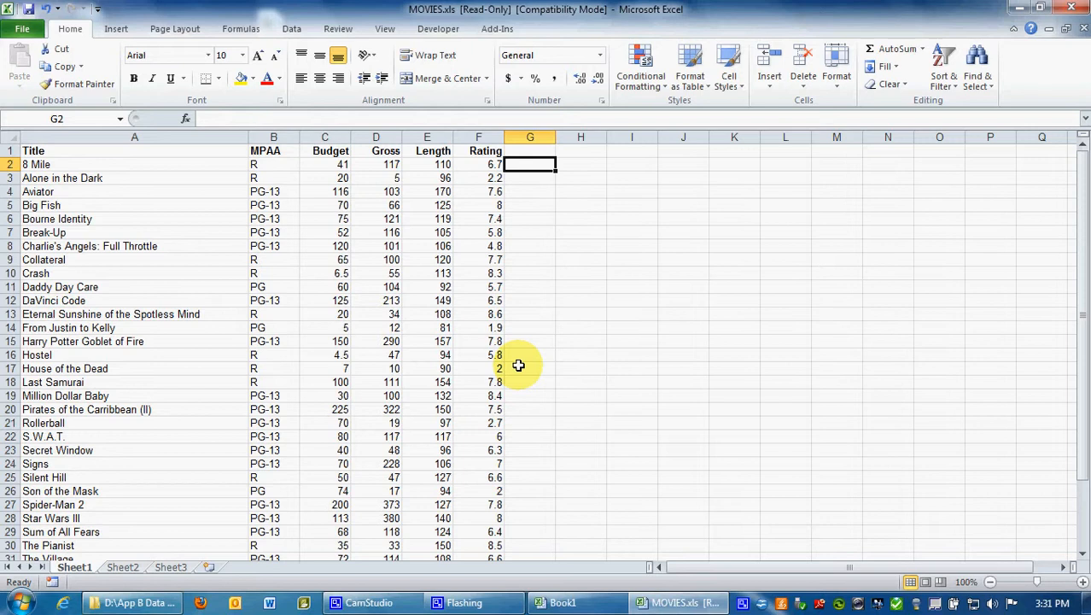
{"action": "type", "text": "="}
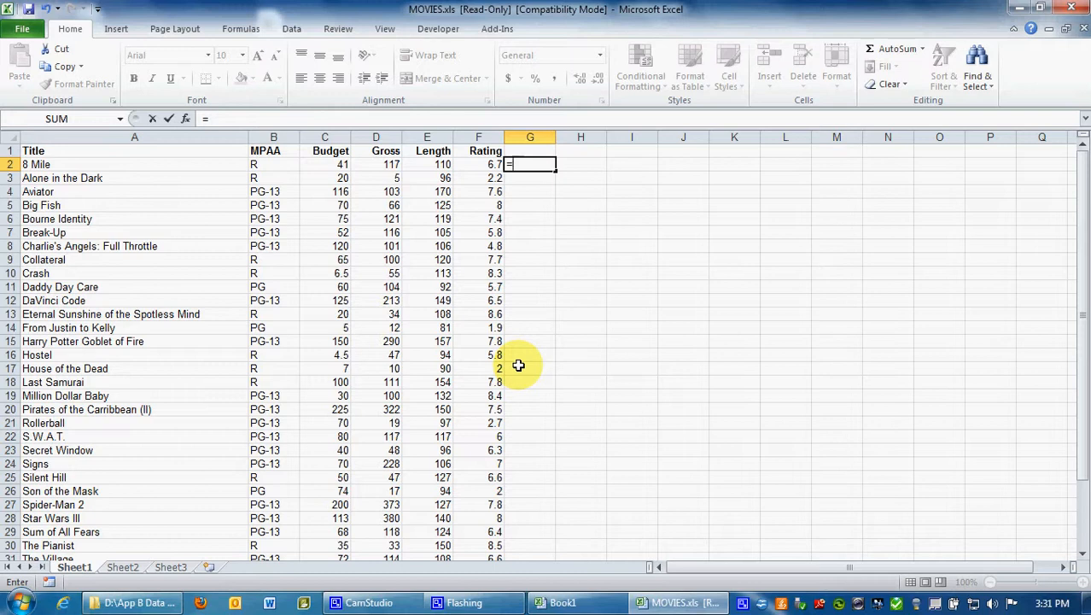
{"action": "type", "text": "if("}
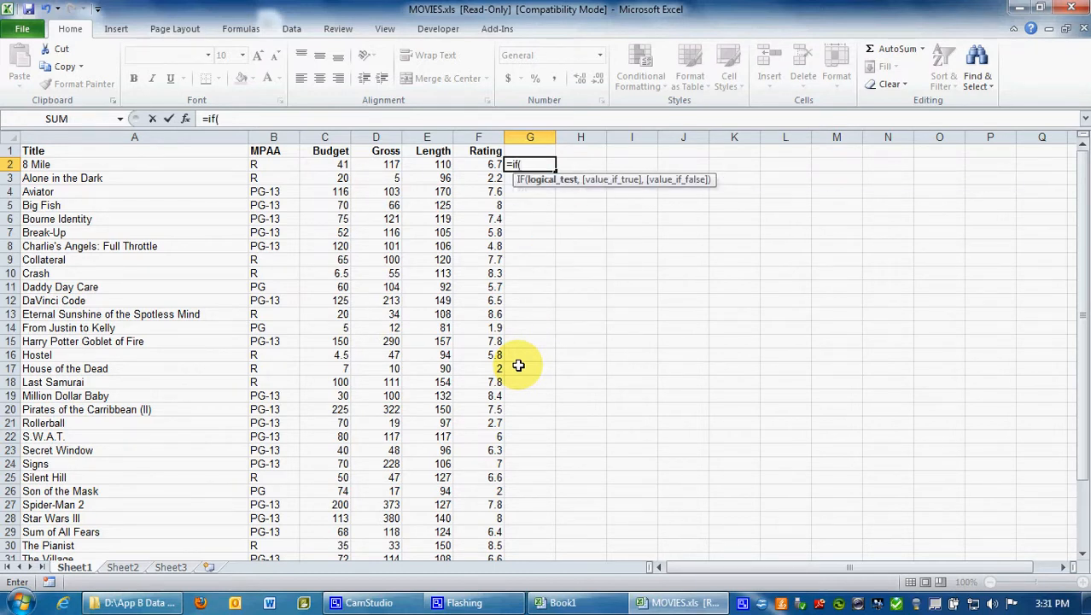
{"action": "left_click", "coordinate": [734, 450]}
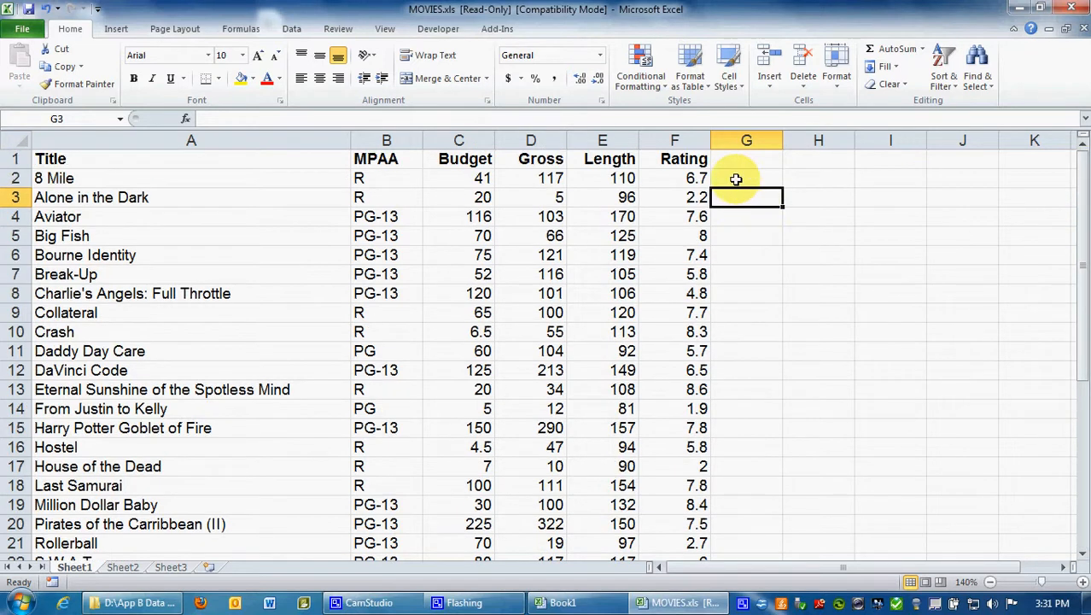
Enter =IF(B2="PG",1,0) in G2, returning 0 for 8 Mile's R rating
{"action": "left_click", "coordinate": [746, 178]}
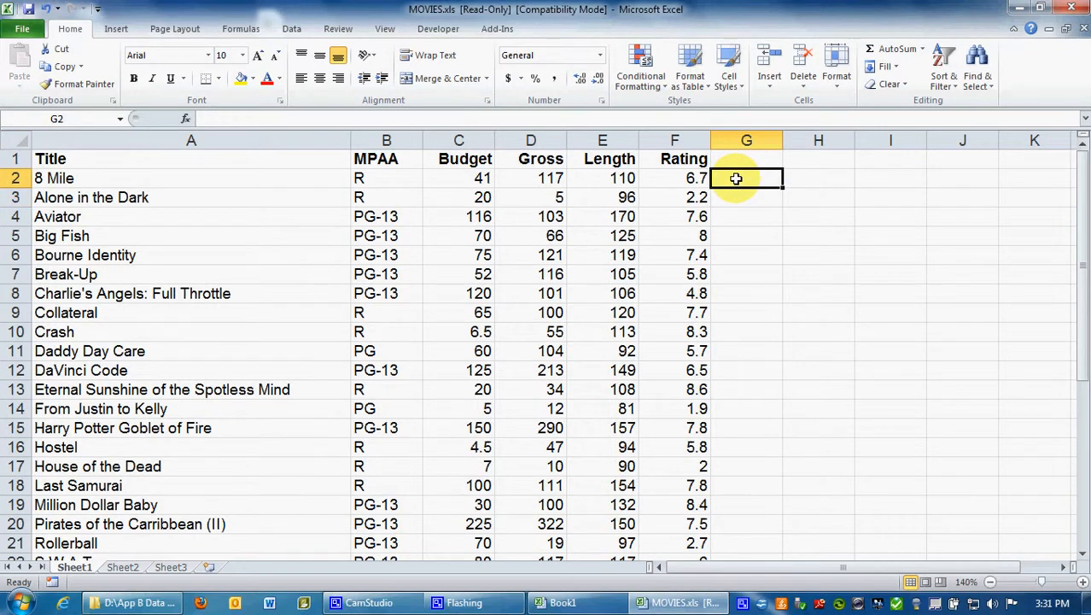
{"action": "type", "text": "="}
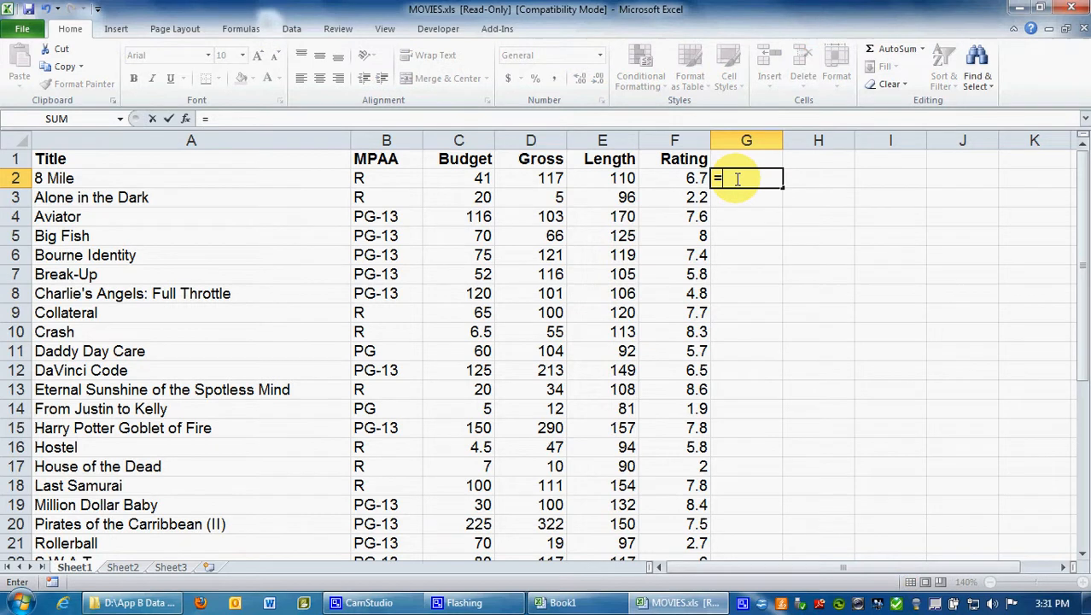
{"action": "type", "text": "if("}
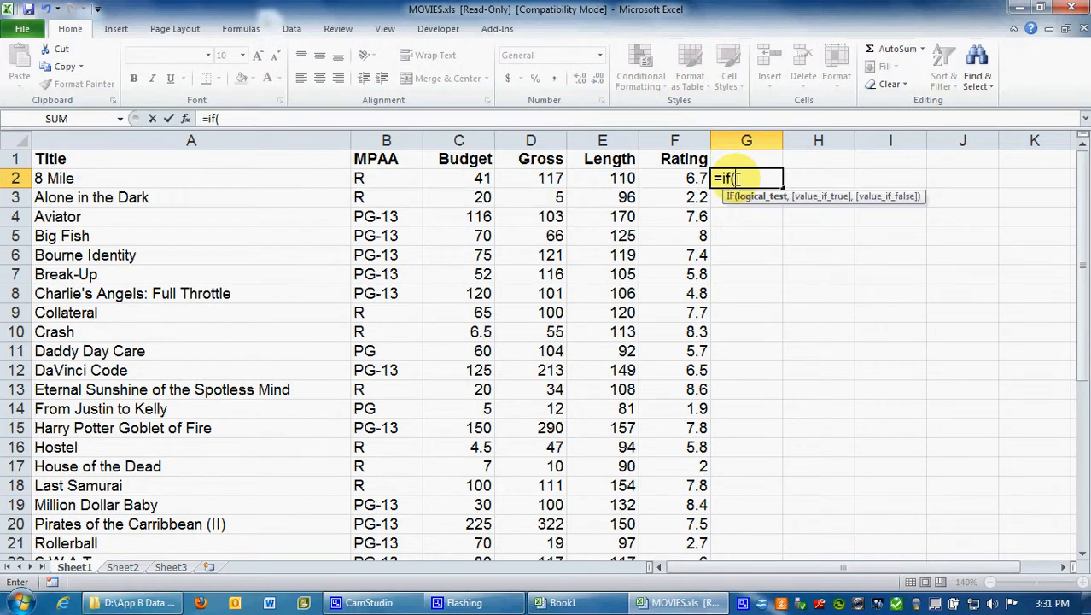
{"action": "mouse_move", "coordinate": [539, 284]}
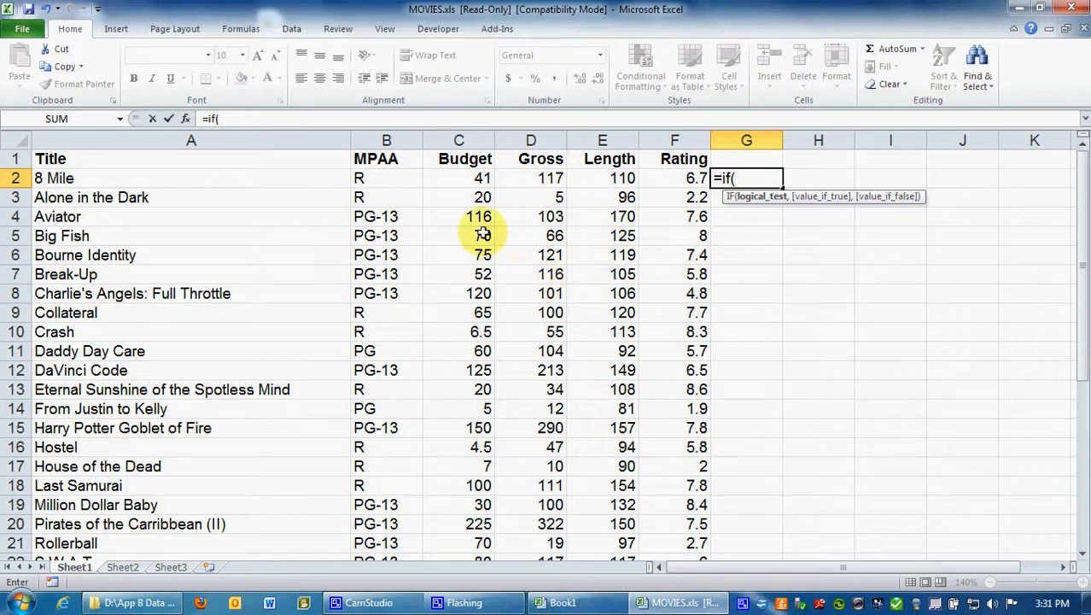
{"action": "mouse_move", "coordinate": [376, 178]}
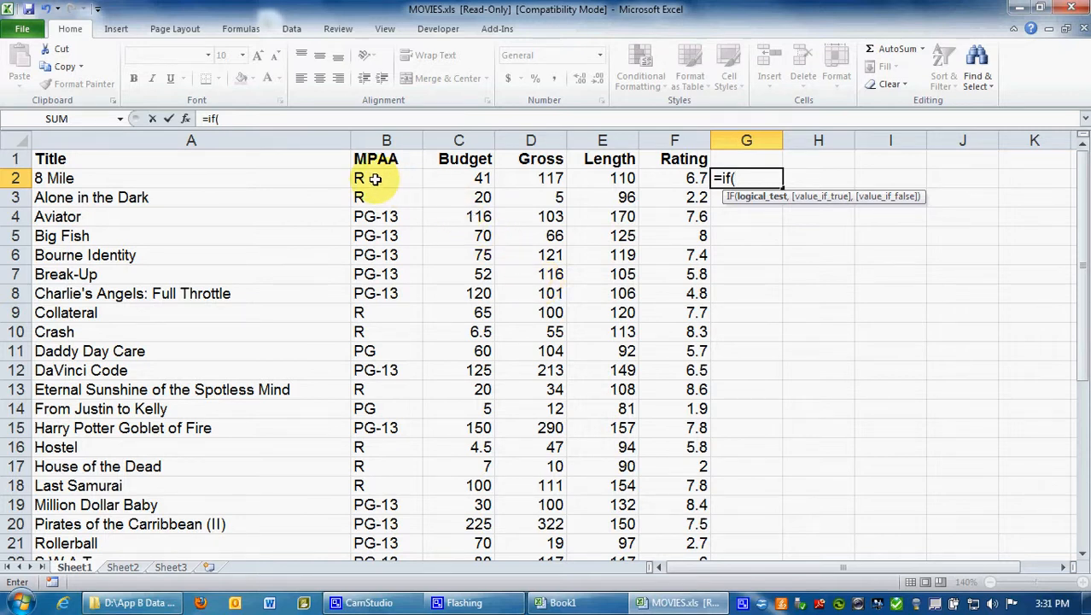
{"action": "left_click", "coordinate": [386, 177]}
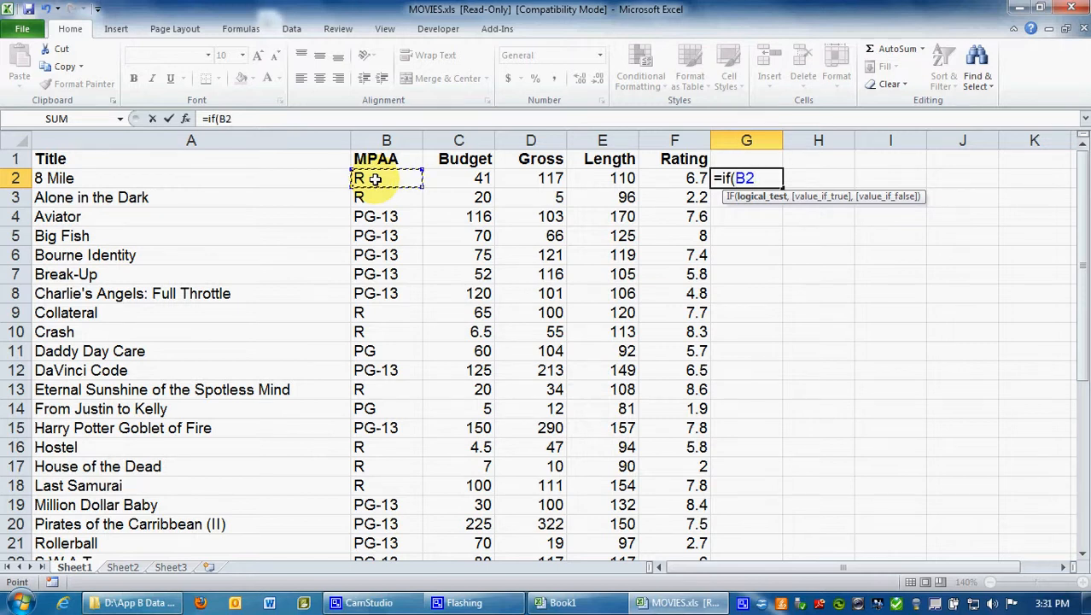
{"action": "type", "text": "="}
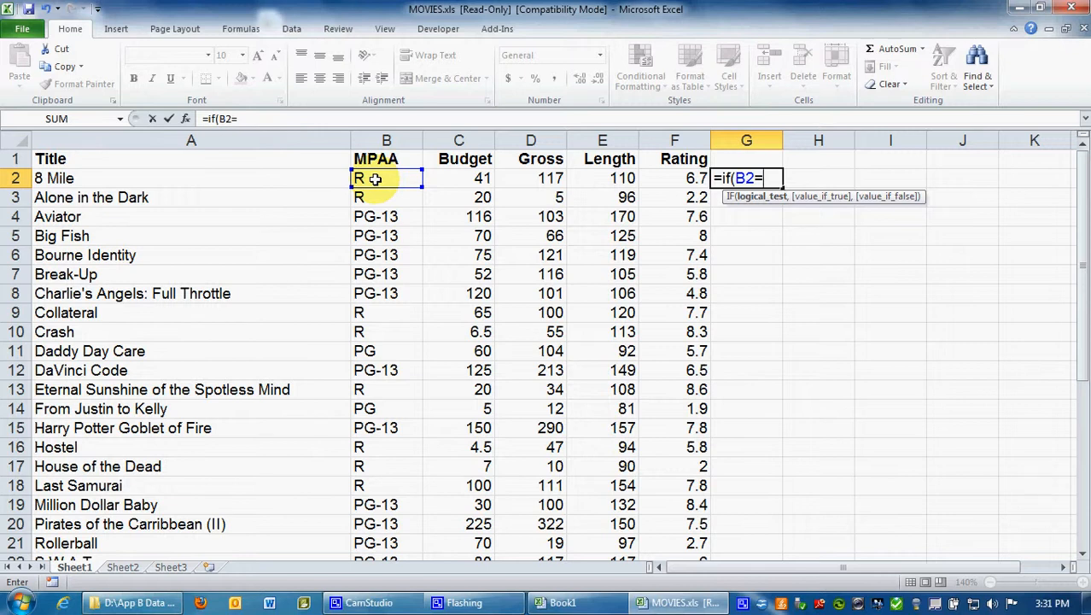
{"action": "type", "text": "\""}
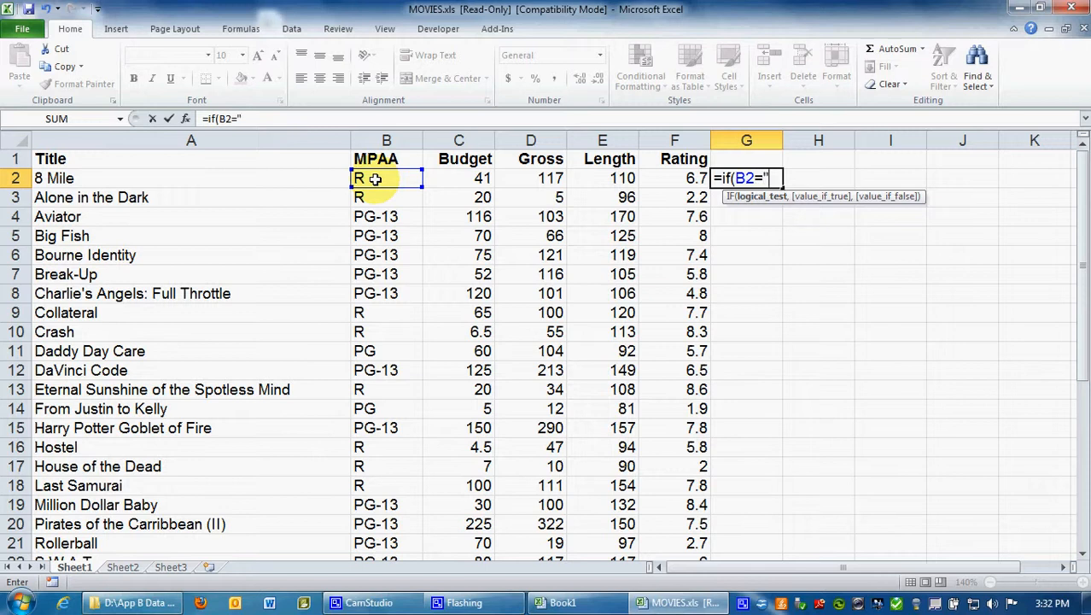
{"action": "type", "text": "PG"}
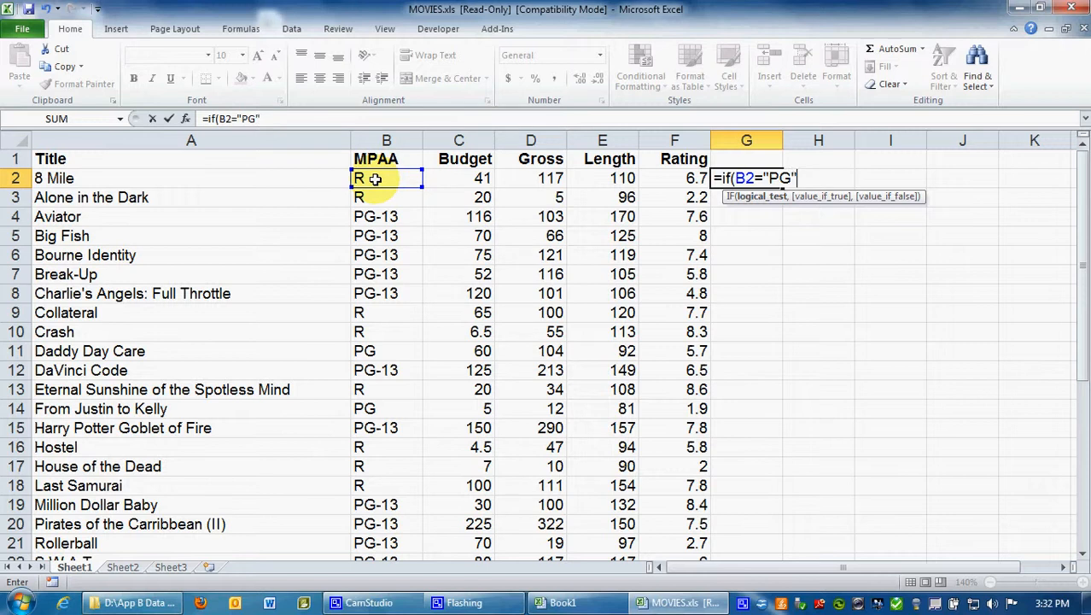
{"action": "type", "text": ","}
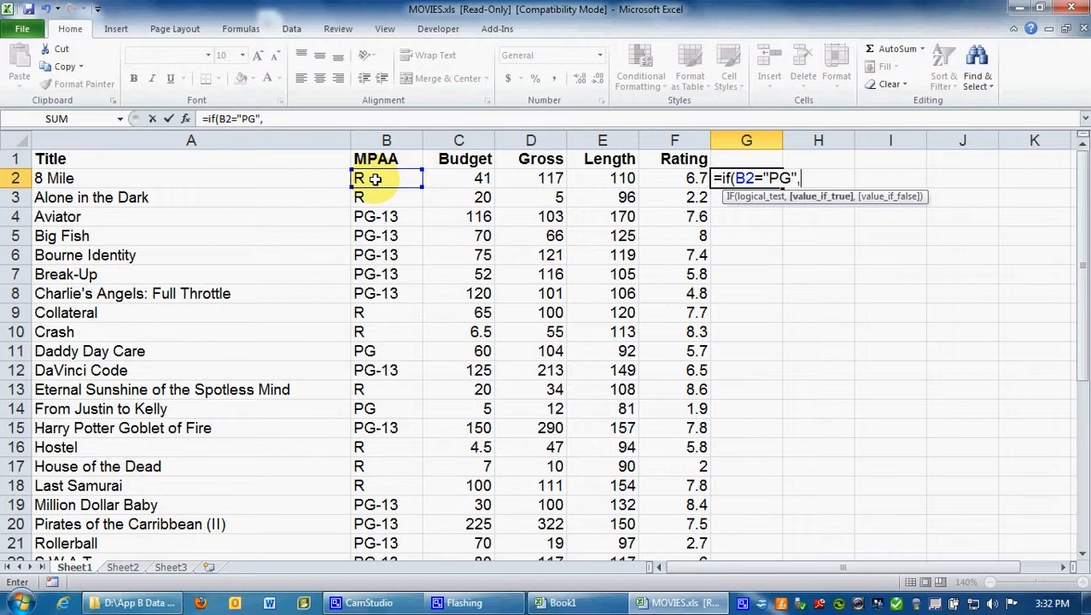
{"action": "type", "text": "1"}
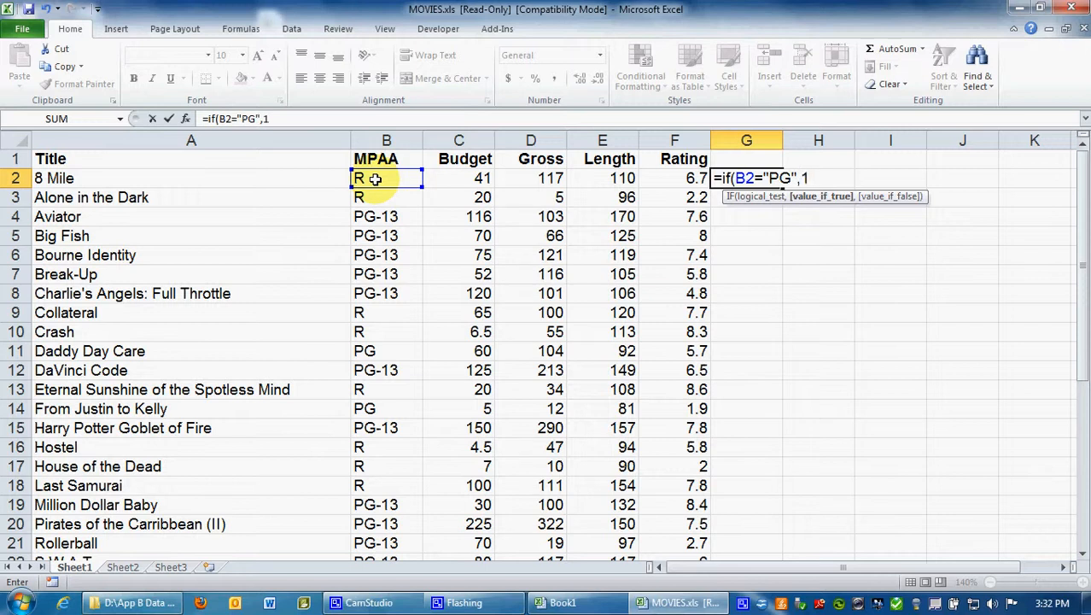
{"action": "type", "text": ","}
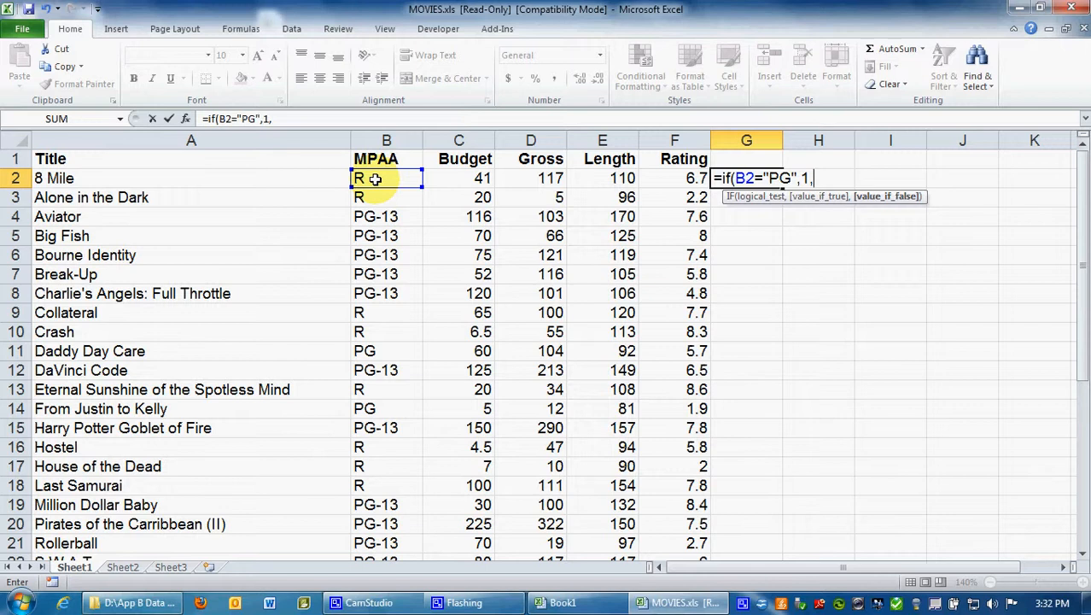
{"action": "type", "text": "0"}
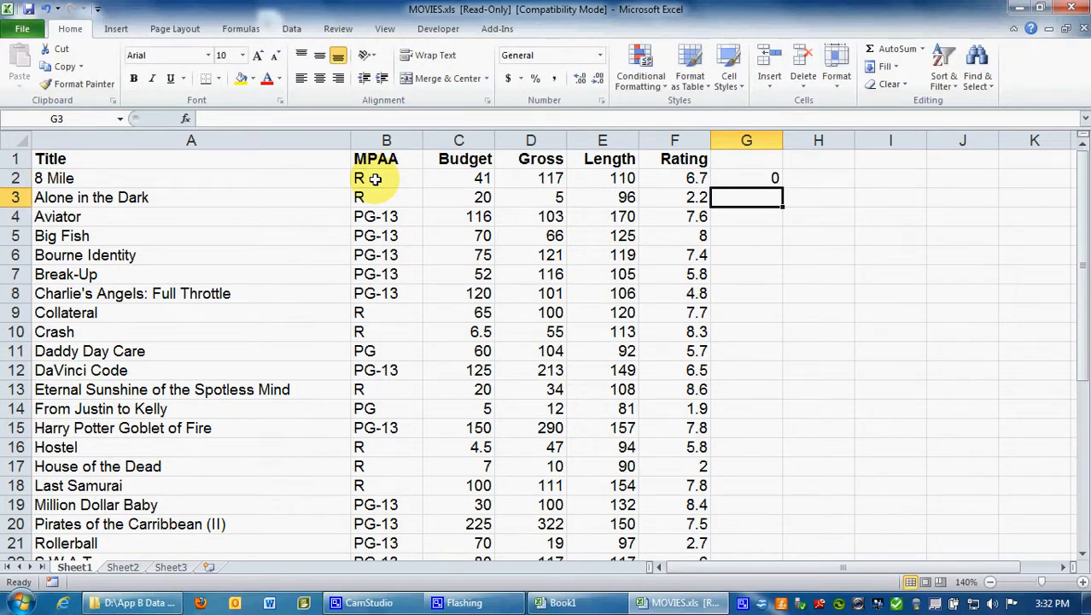
Fill the IF formula from G2 down to G36 and check the 1 for Son of the Mask
{"action": "left_click", "coordinate": [747, 177]}
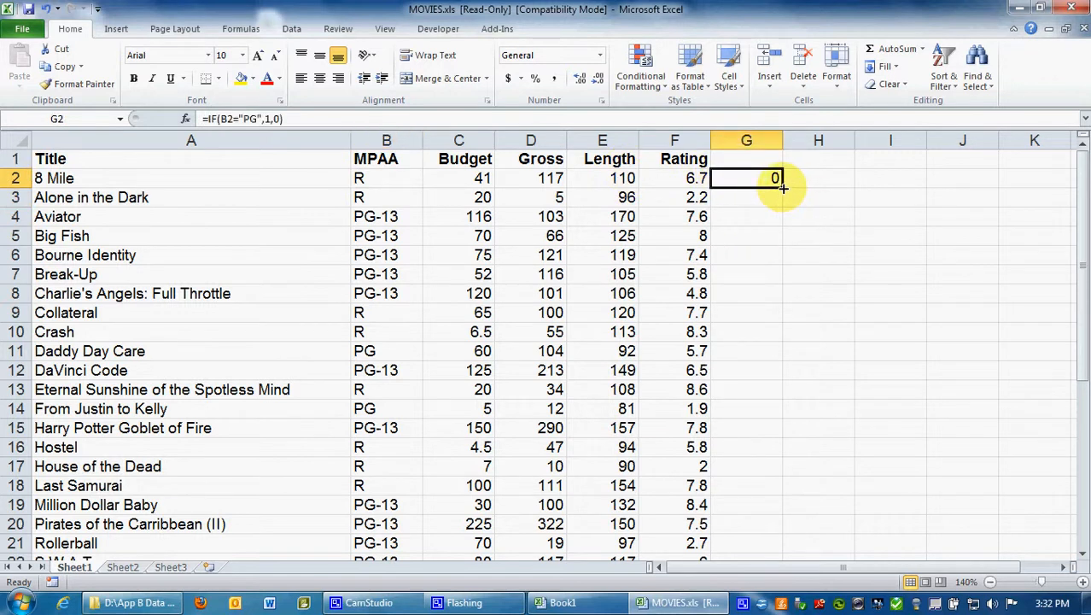
{"action": "left_click_drag", "start_coordinate": [776, 178], "coordinate": [778, 419]}
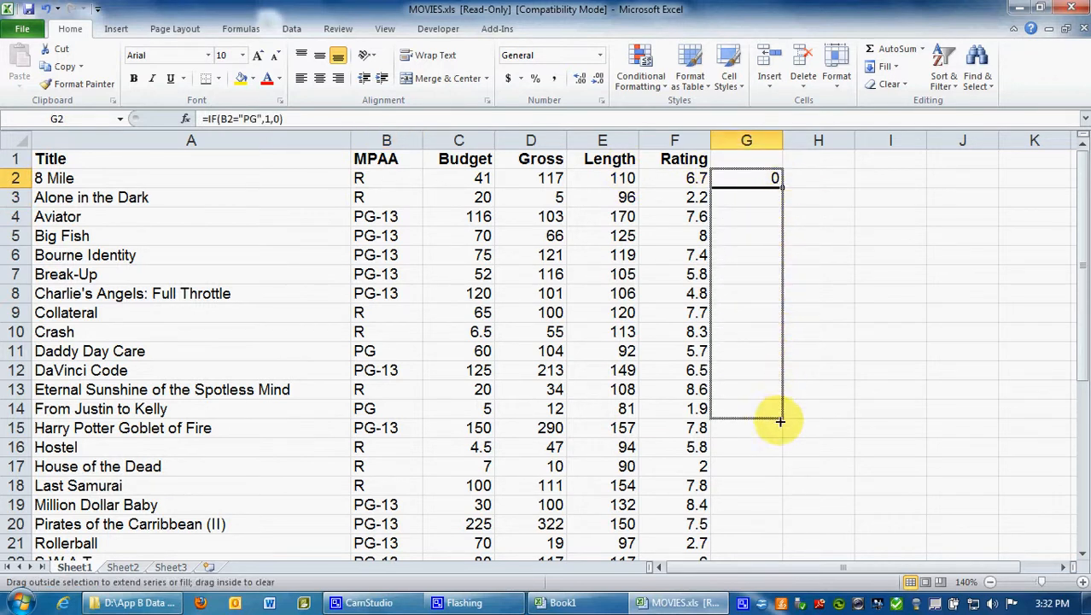
{"action": "scroll", "scroll_direction": "down", "scroll_amount": 3}
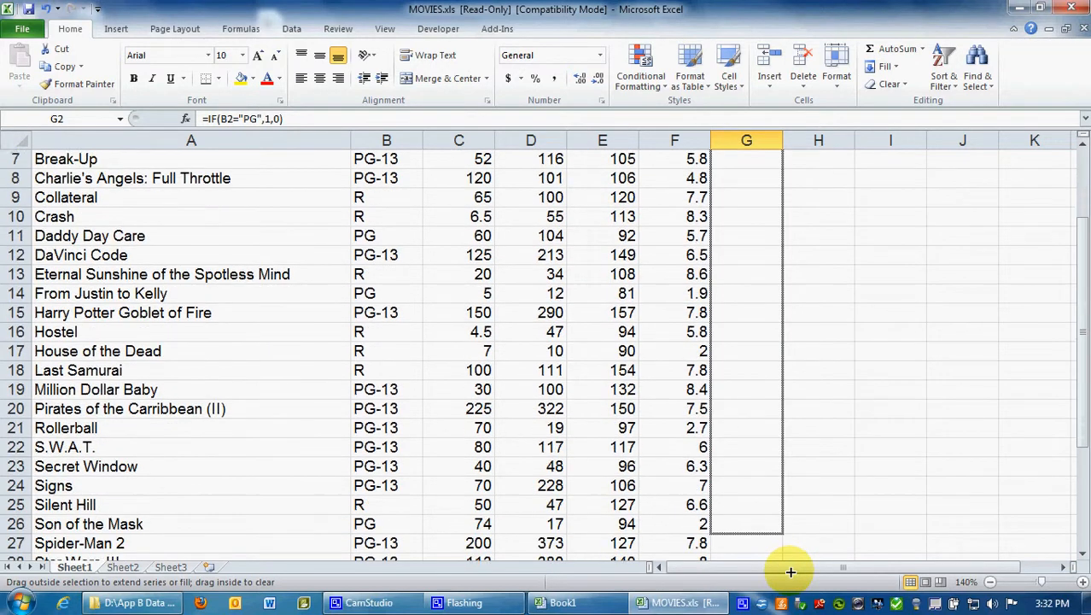
{"action": "scroll", "scroll_direction": "down", "scroll_amount": 3}
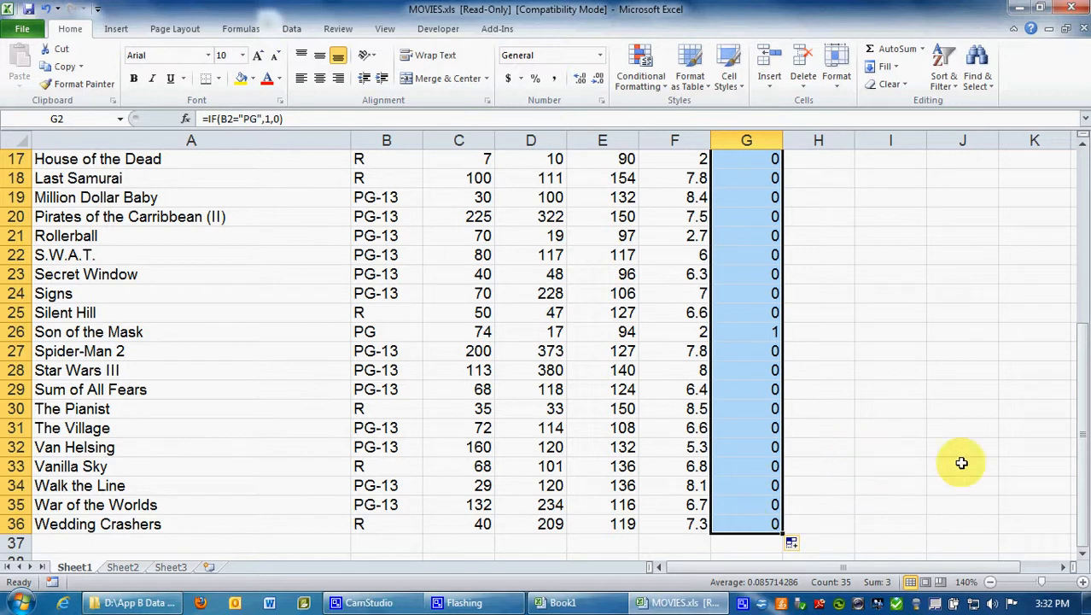
{"action": "left_click", "coordinate": [747, 332]}
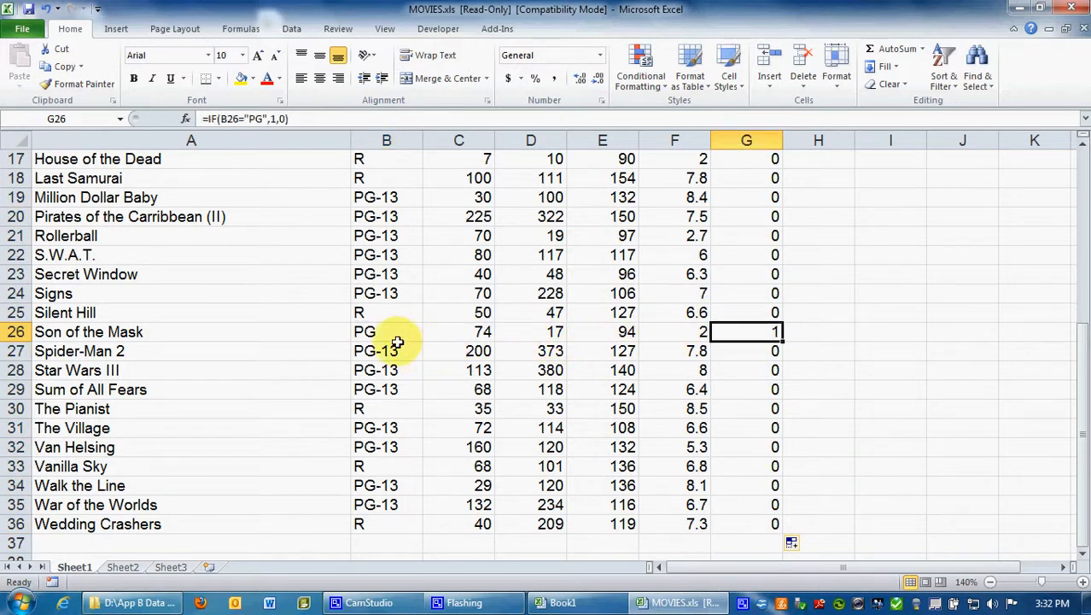
{"action": "left_click", "coordinate": [385, 331]}
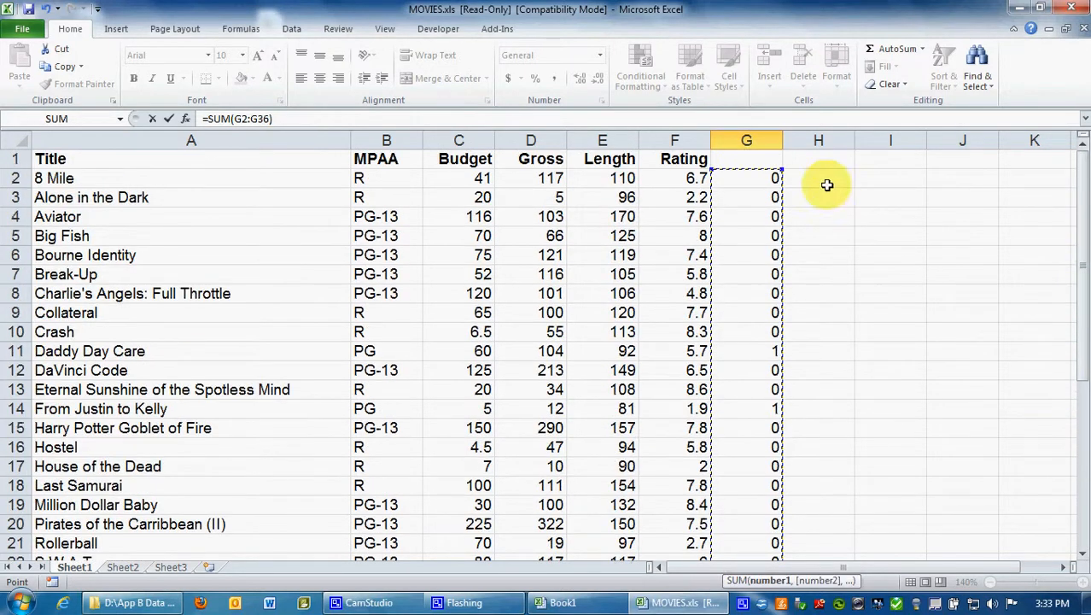
{"action": "mouse_move", "coordinate": [748, 194]}
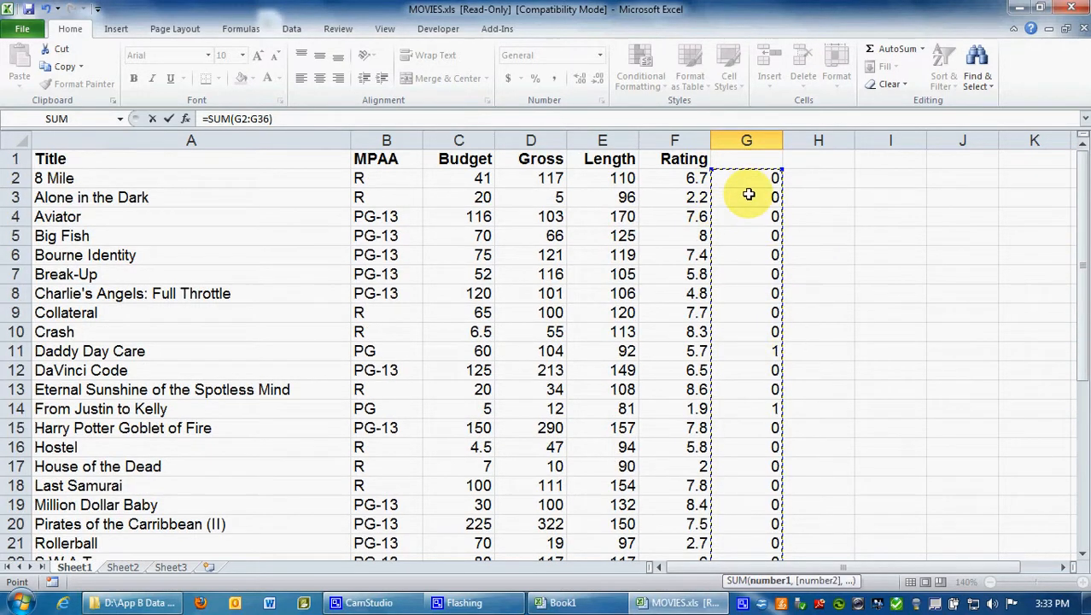
Enter =SUM(G2:G36) in G37 giving a PG count of 3, and verify the formula
{"action": "scroll", "scroll_direction": "down", "scroll_amount": 3}
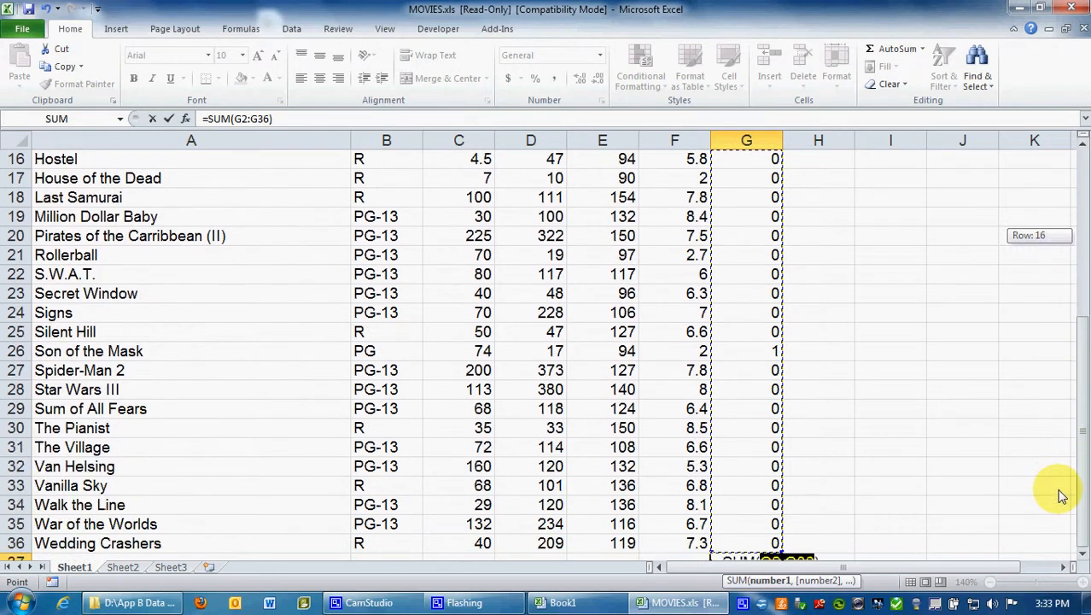
{"action": "scroll", "scroll_direction": "down", "scroll_amount": 3}
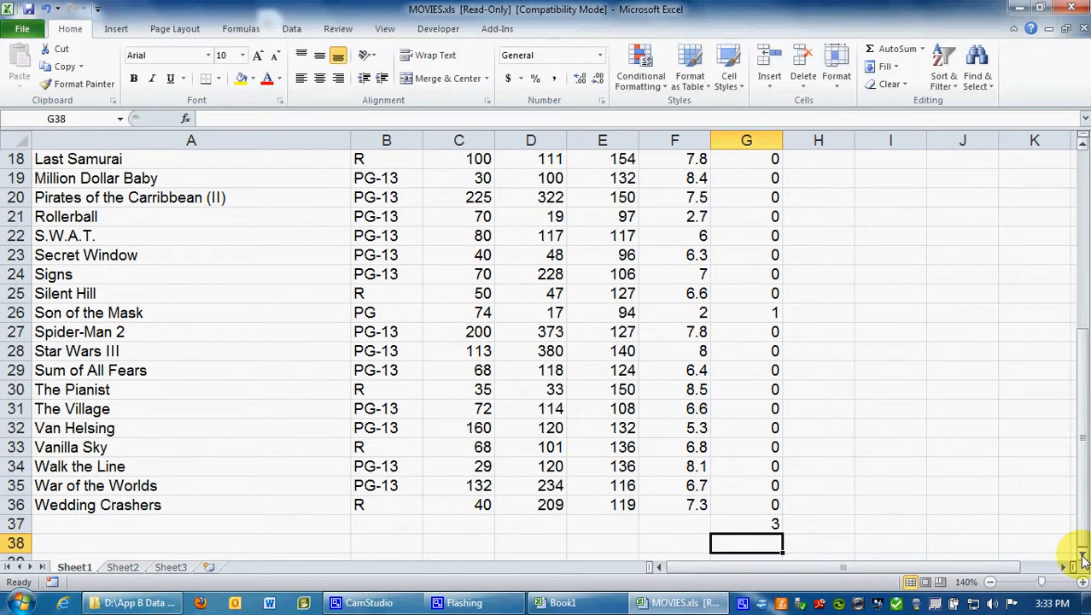
{"action": "left_click", "coordinate": [745, 523]}
{"action": "type", "text": "="}
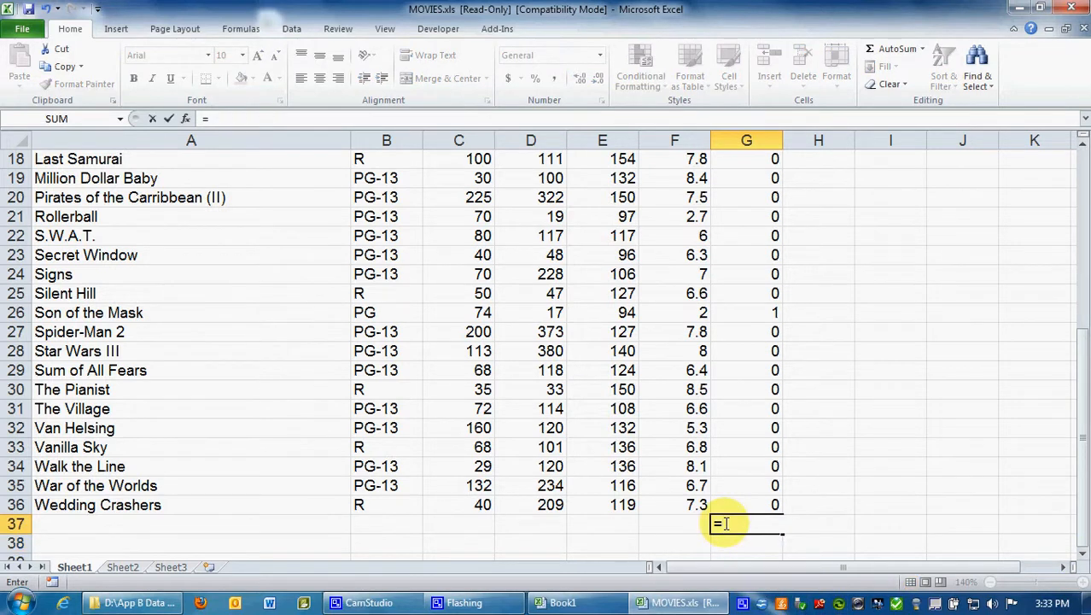
{"action": "type", "text": "sum("}
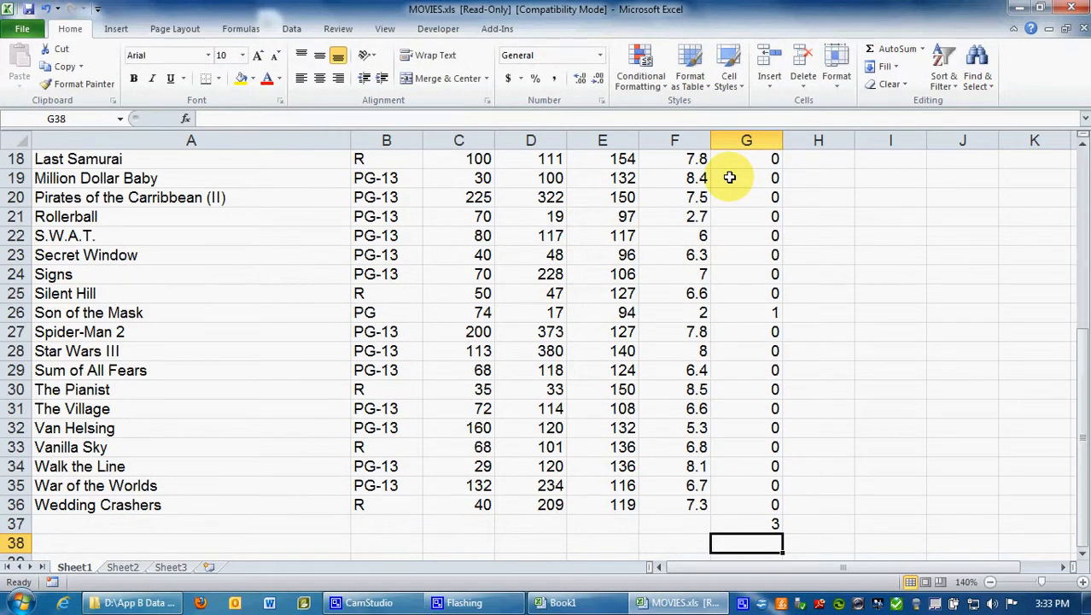
{"action": "left_click", "coordinate": [747, 523]}
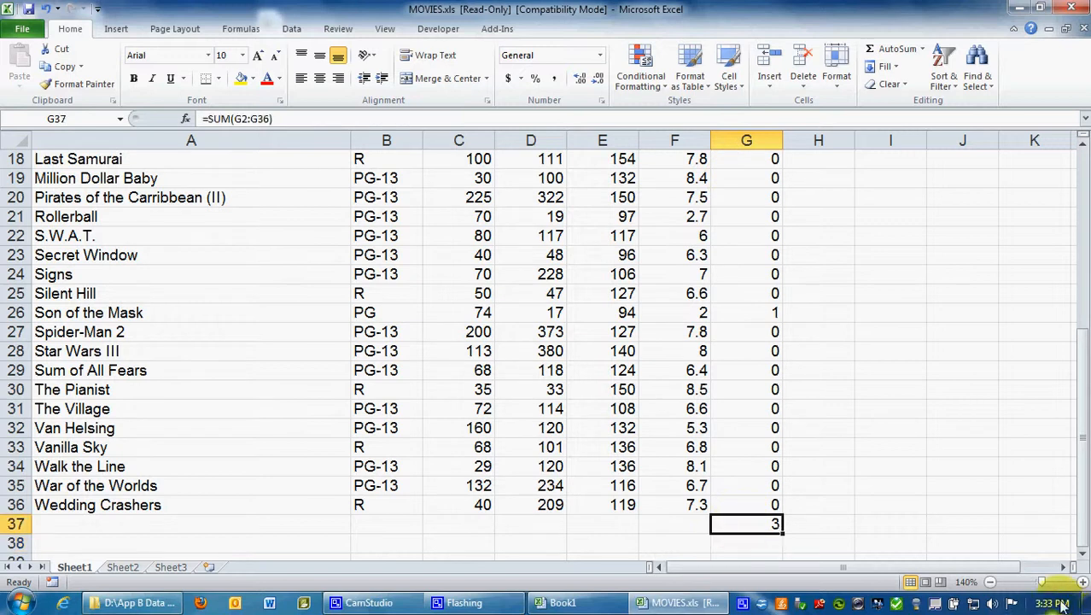
{"action": "mouse_move", "coordinate": [683, 434]}
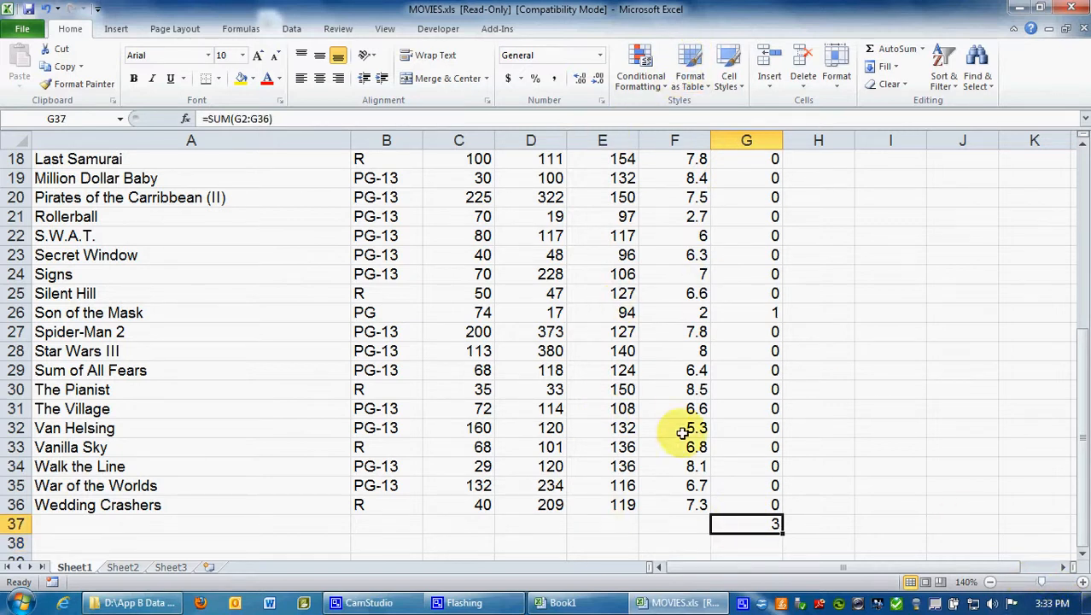
{"action": "mouse_move", "coordinate": [796, 521]}
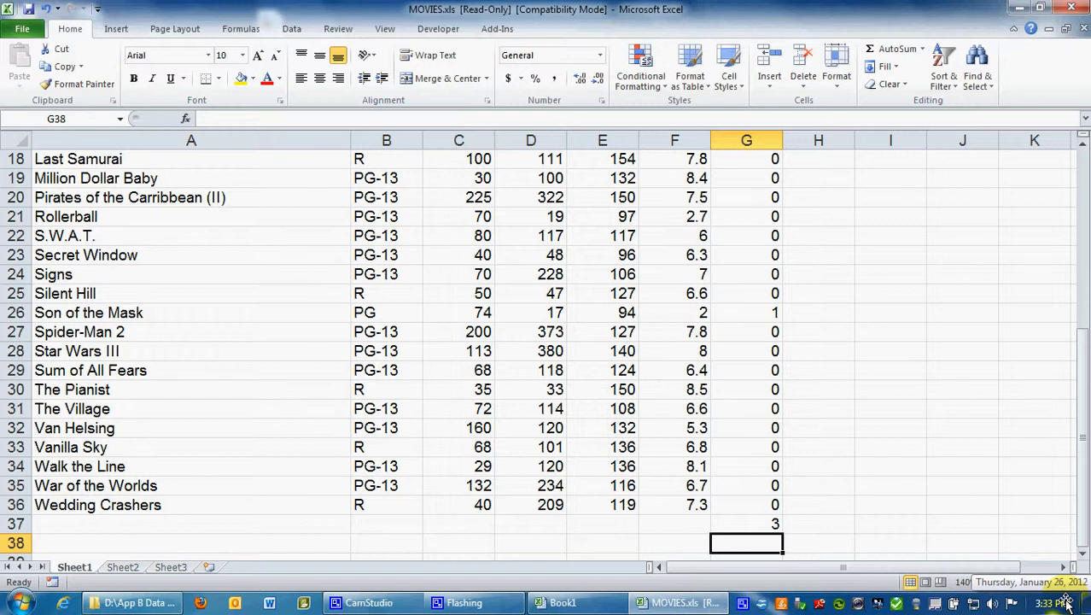
Start a COUNT formula in G38 over the movie column
{"action": "type", "text": "=count("}
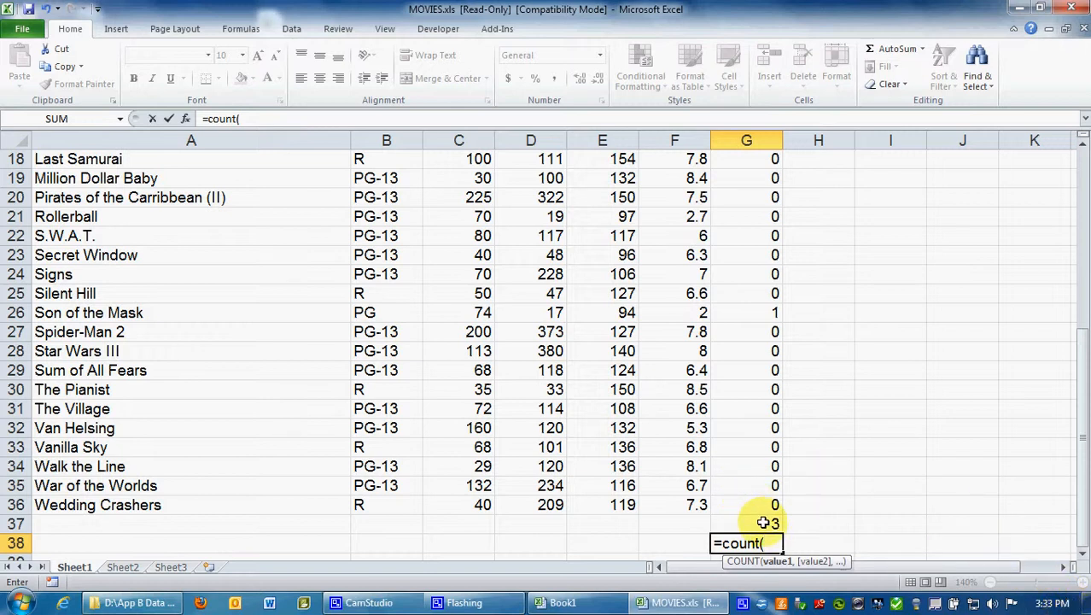
{"action": "mouse_move", "coordinate": [738, 500]}
{"action": "type", "text": "="}
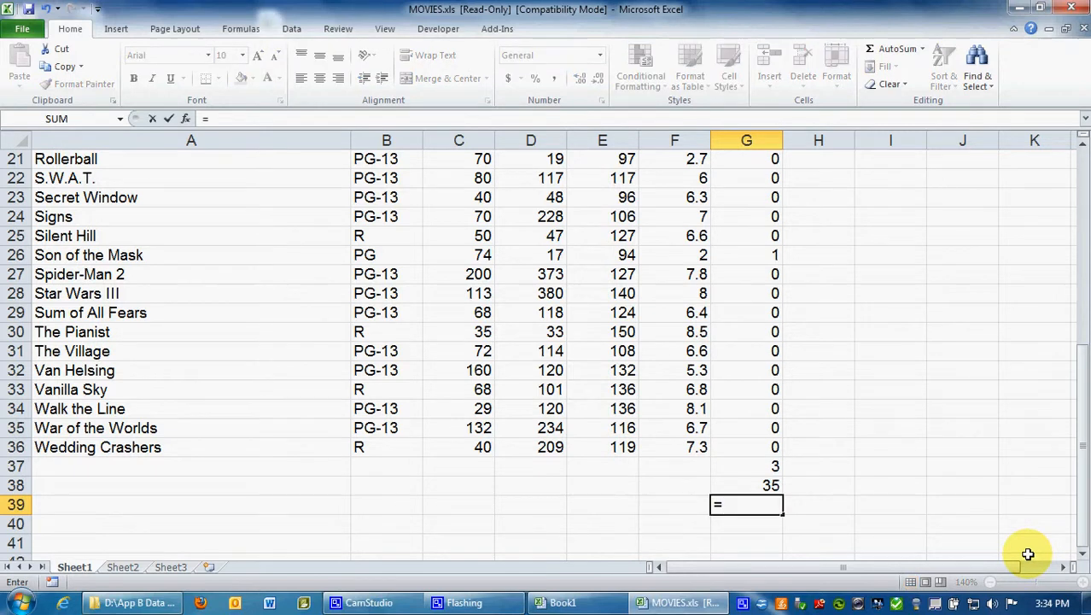
Enter =G37/G38 in G39 and display it in Percent Style, about 9%
{"action": "left_click", "coordinate": [752, 465]}
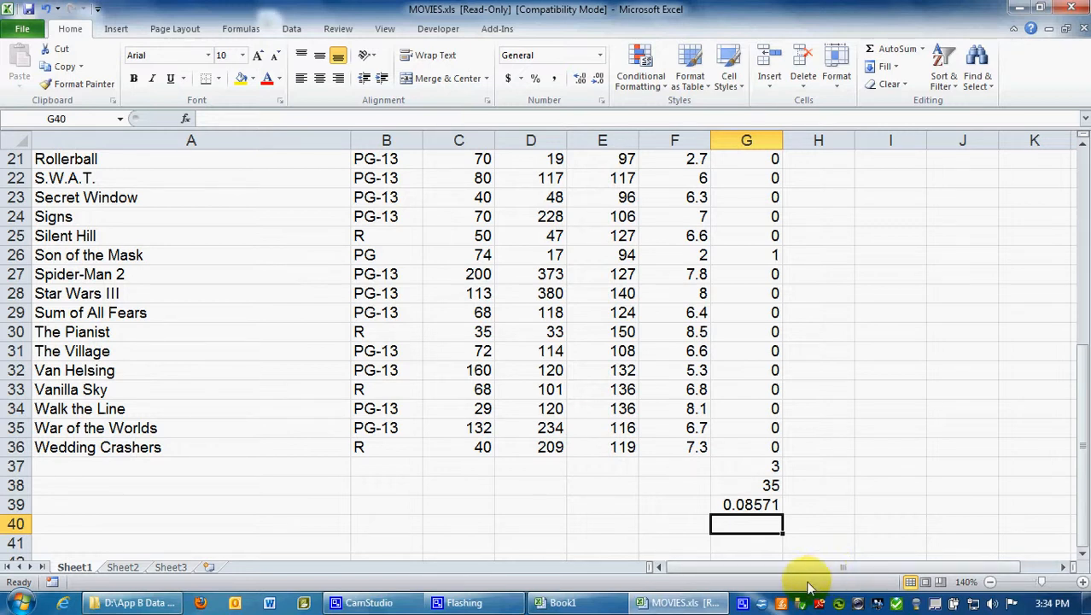
{"action": "left_click", "coordinate": [746, 504]}
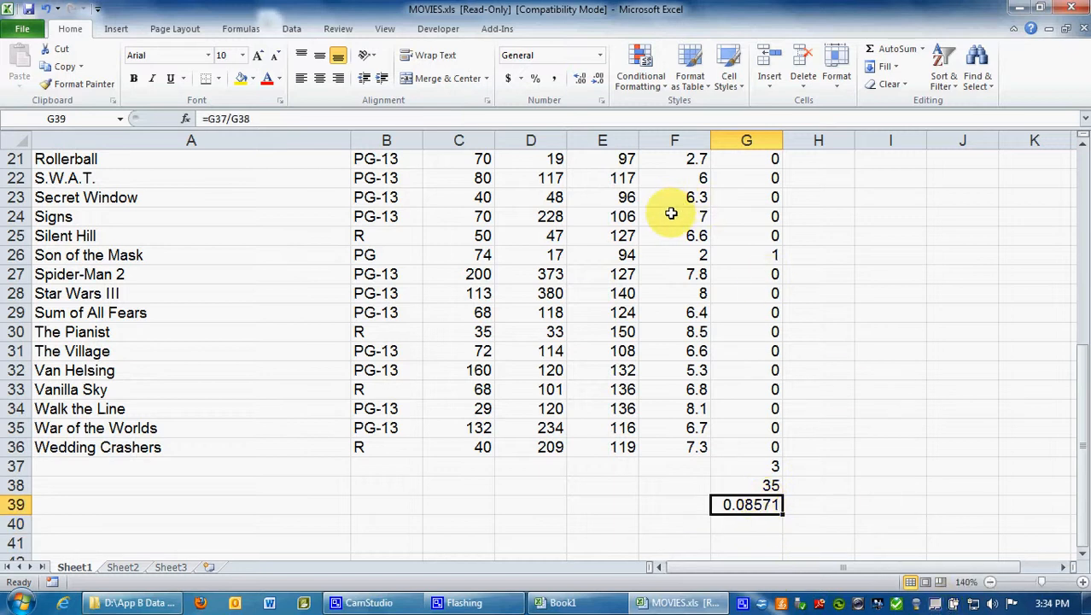
{"action": "mouse_move", "coordinate": [601, 157]}
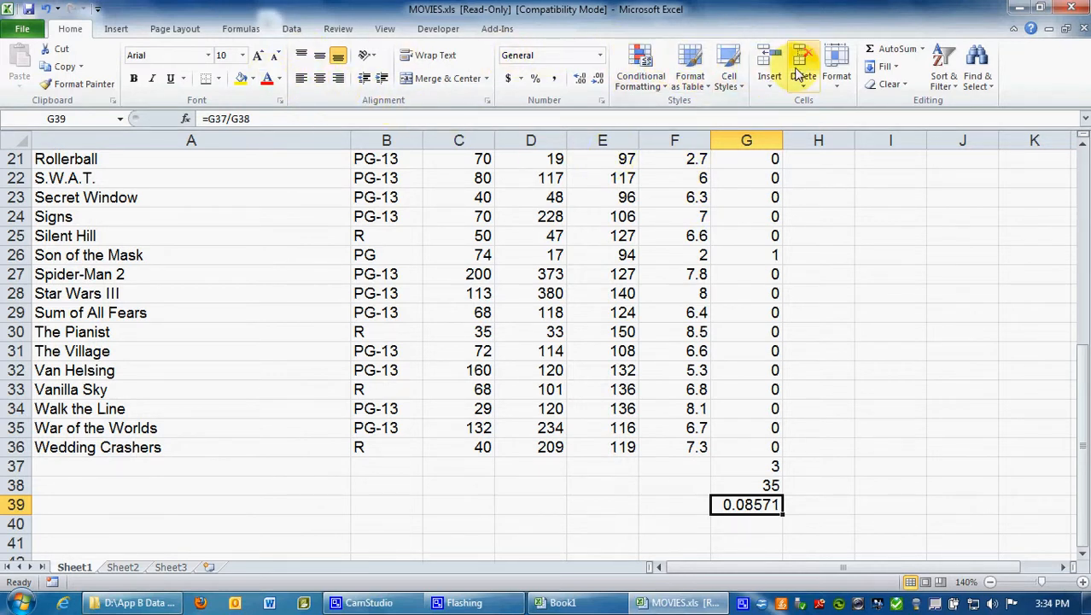
{"action": "mouse_move", "coordinate": [536, 79]}
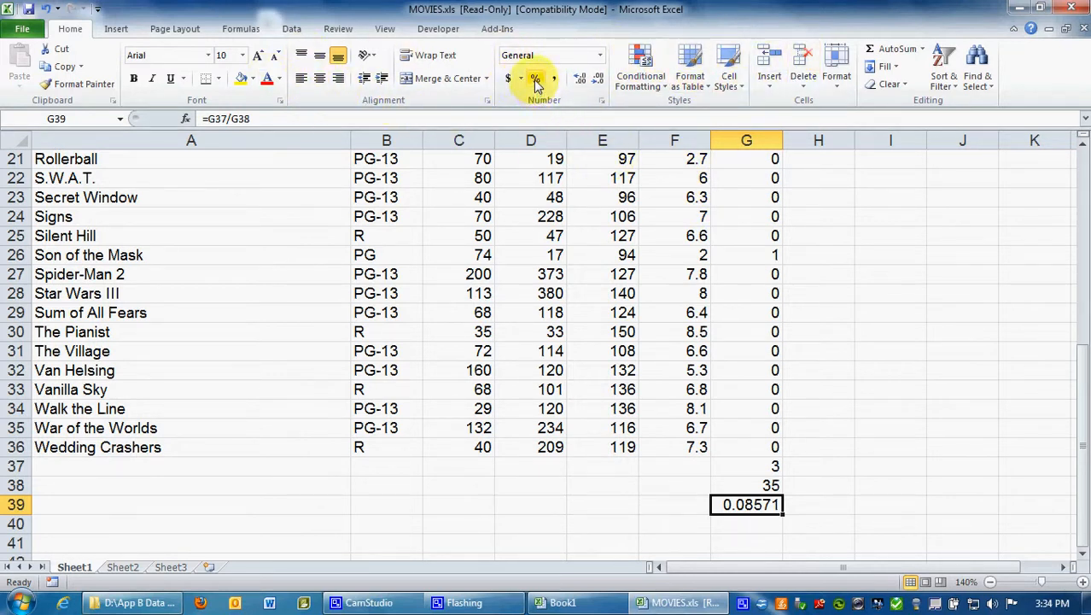
{"action": "left_click", "coordinate": [534, 79]}
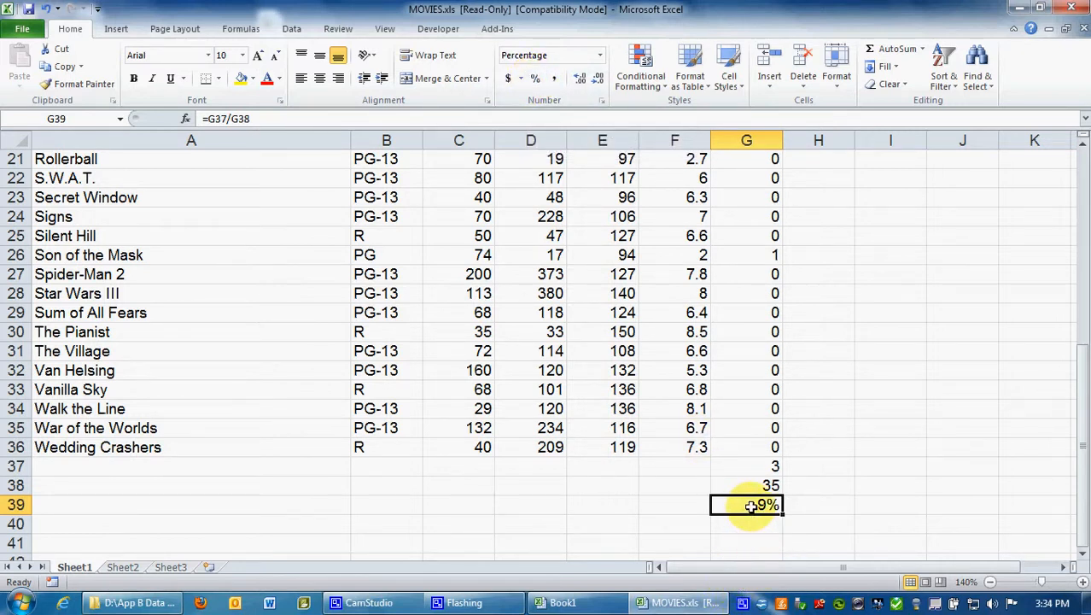
Format G39 as Percentage with 2 decimal places so it reads 8.57%
{"action": "right_click", "coordinate": [746, 504]}
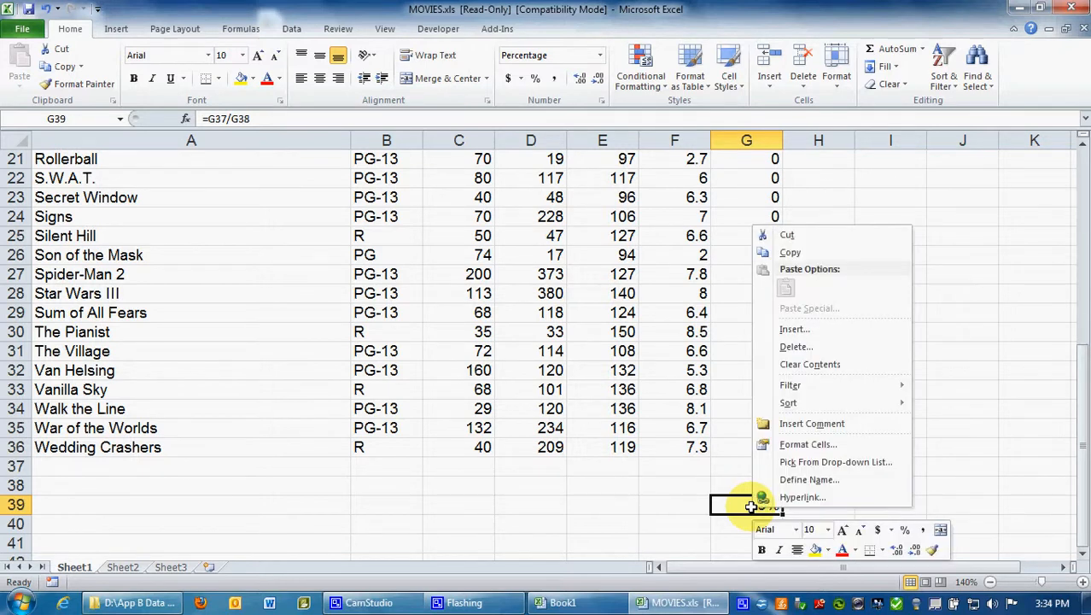
{"action": "mouse_move", "coordinate": [802, 423]}
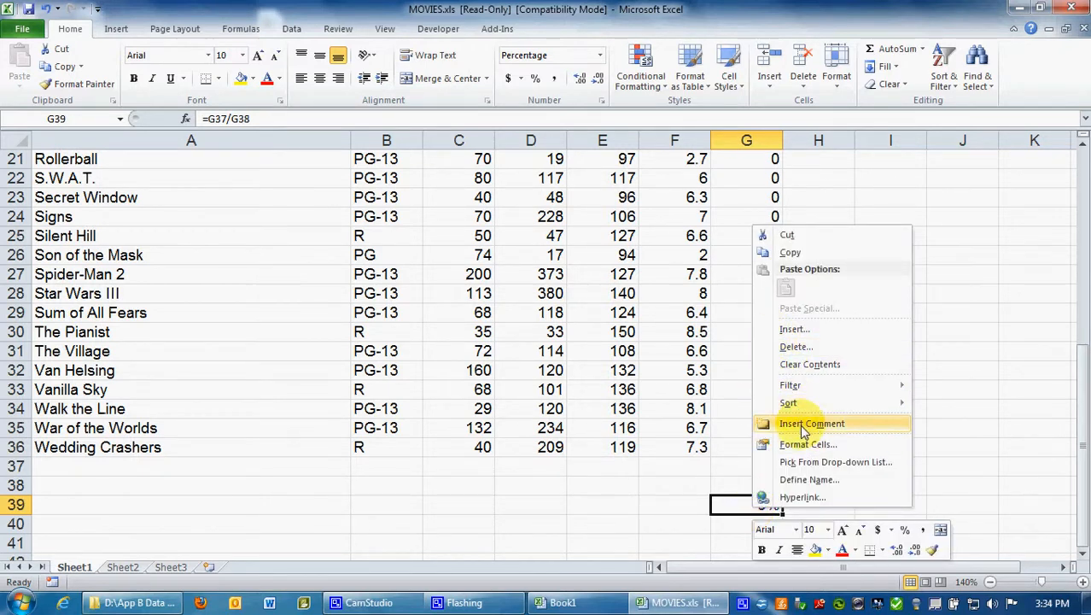
{"action": "left_click", "coordinate": [806, 444]}
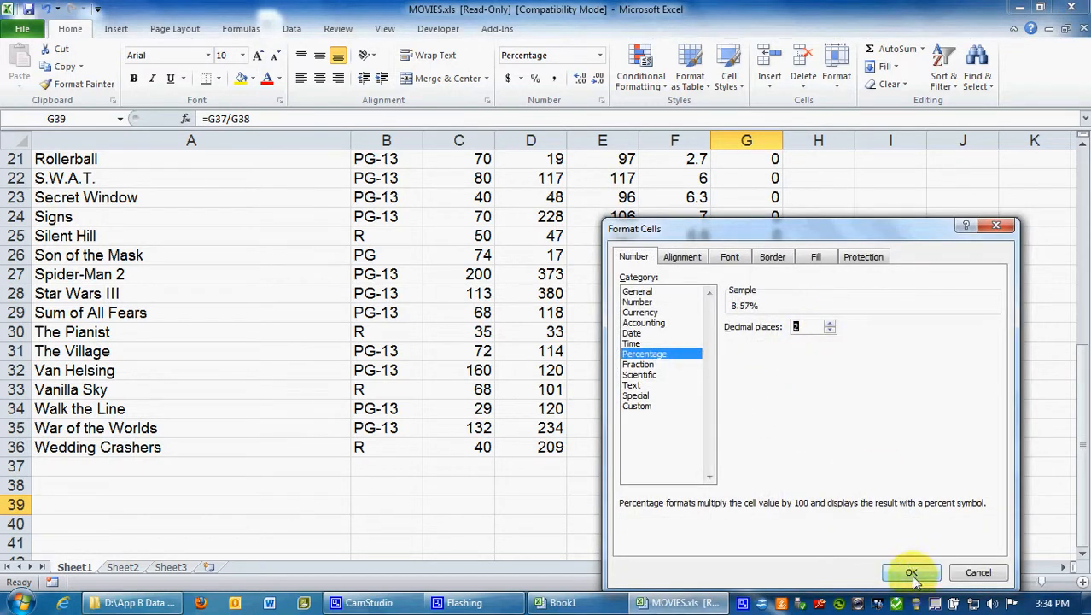
{"action": "left_click", "coordinate": [912, 572]}
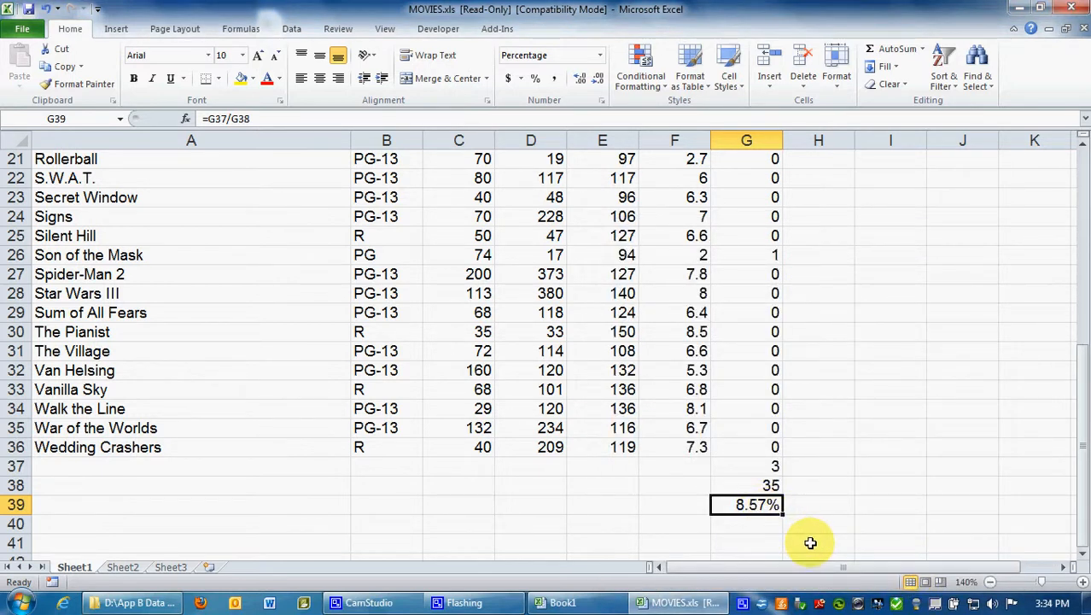
{"action": "mouse_move", "coordinate": [813, 539]}
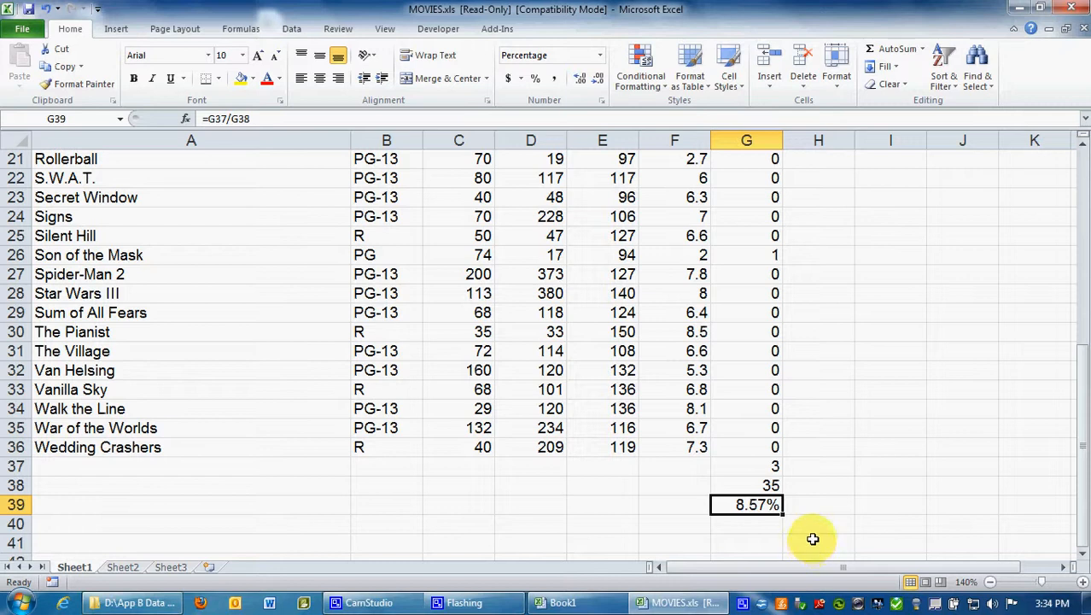
{"action": "mouse_move", "coordinate": [615, 488]}
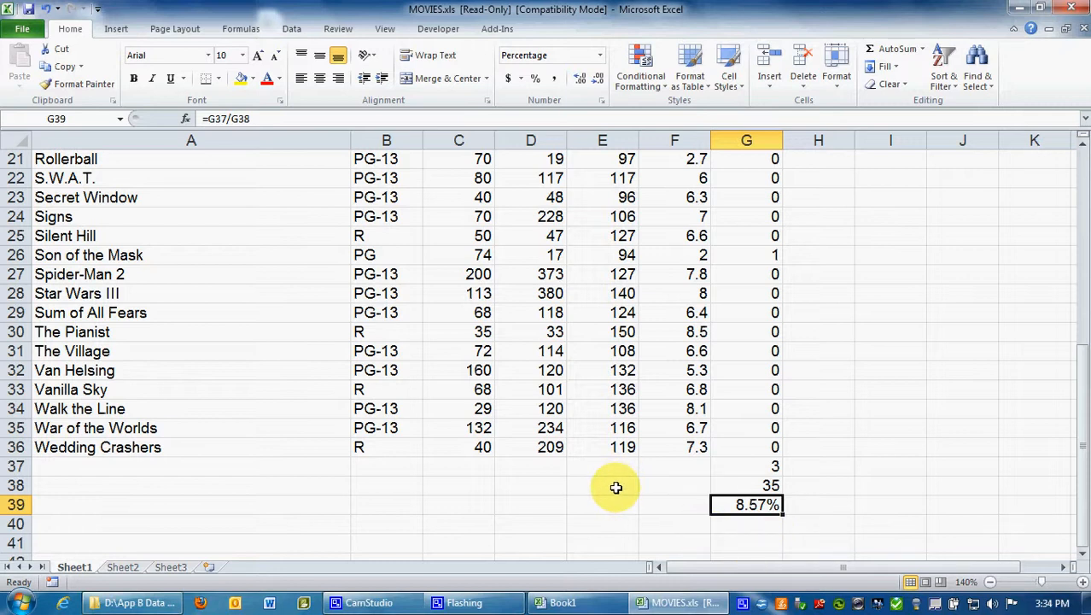
{"action": "mouse_move", "coordinate": [605, 488]}
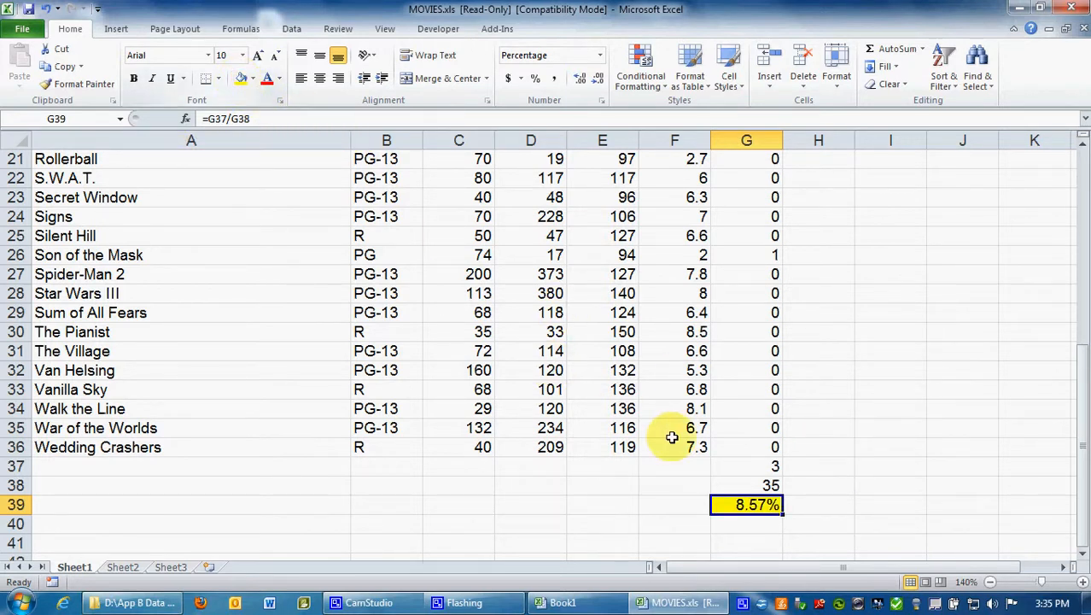
Select and deselect G39 to confirm the 8.57% result shows its yellow fill
{"action": "left_click", "coordinate": [818, 523]}
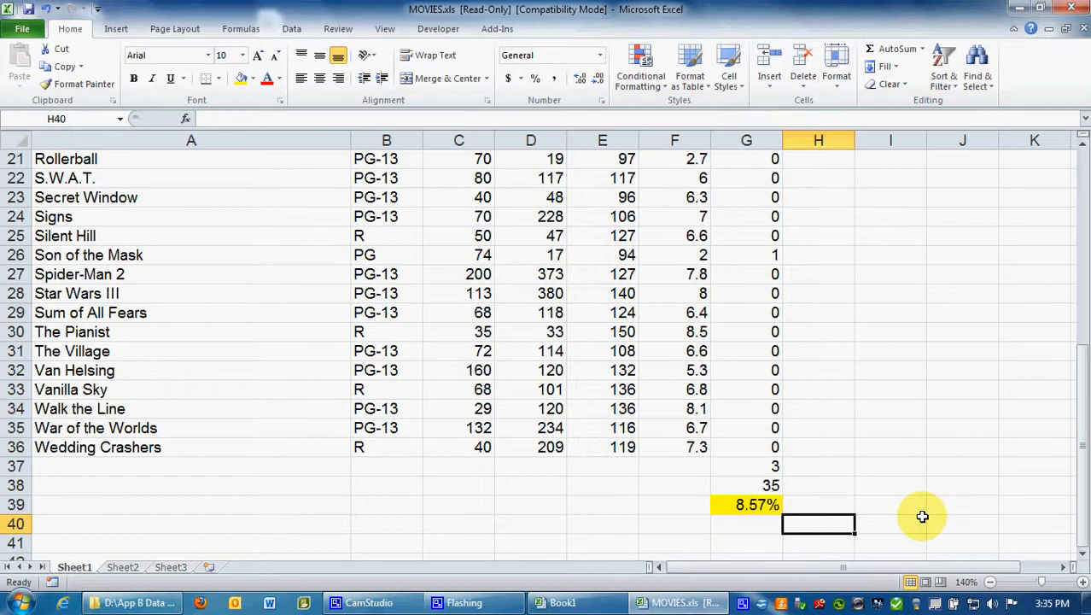
{"action": "mouse_move", "coordinate": [742, 505]}
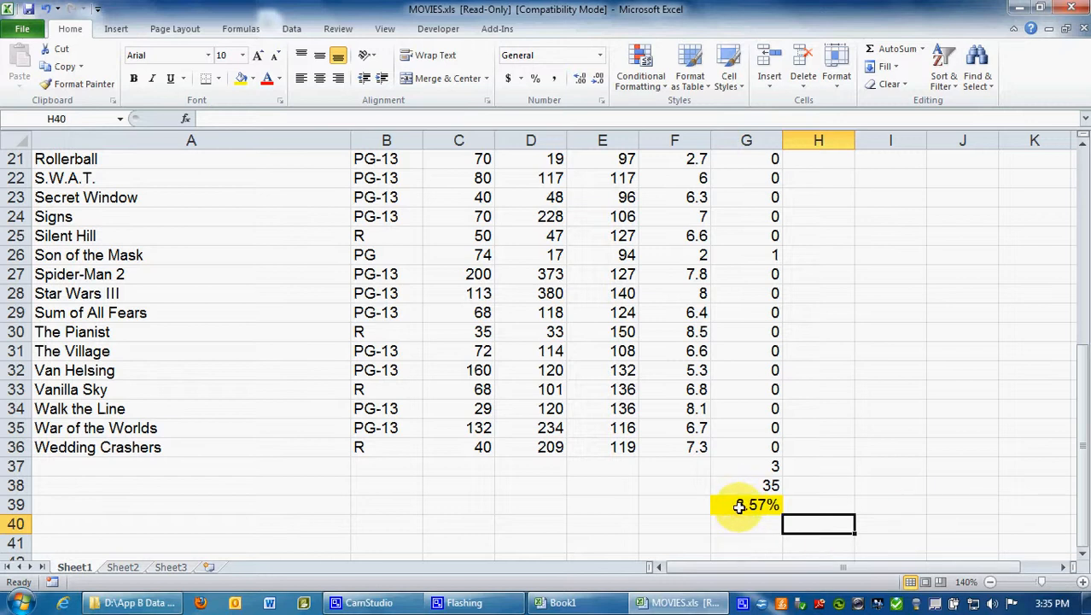
{"action": "left_click", "coordinate": [746, 504]}
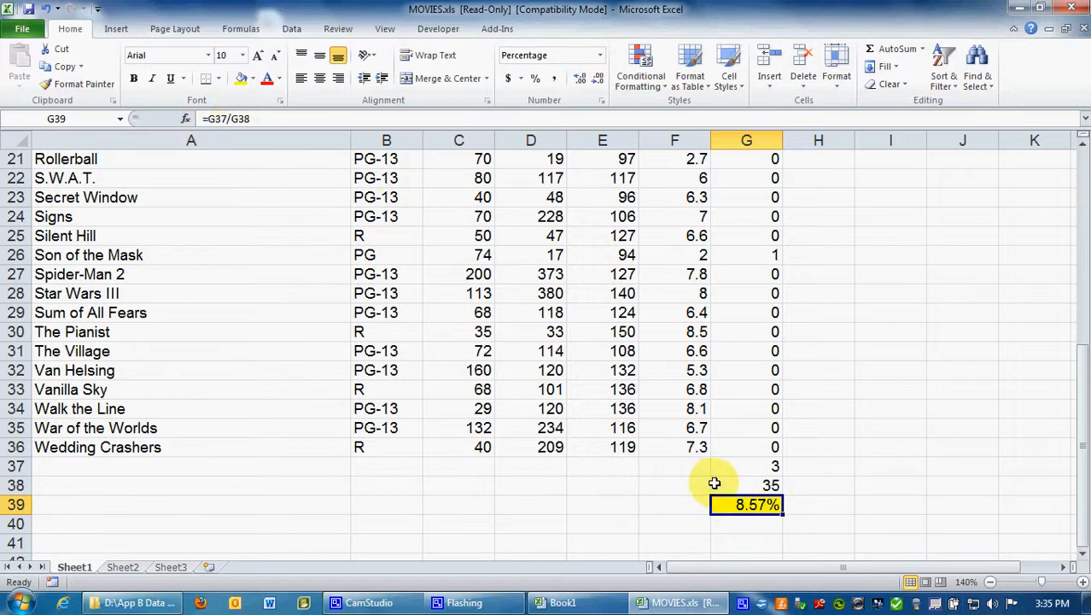
{"action": "left_click", "coordinate": [746, 464]}
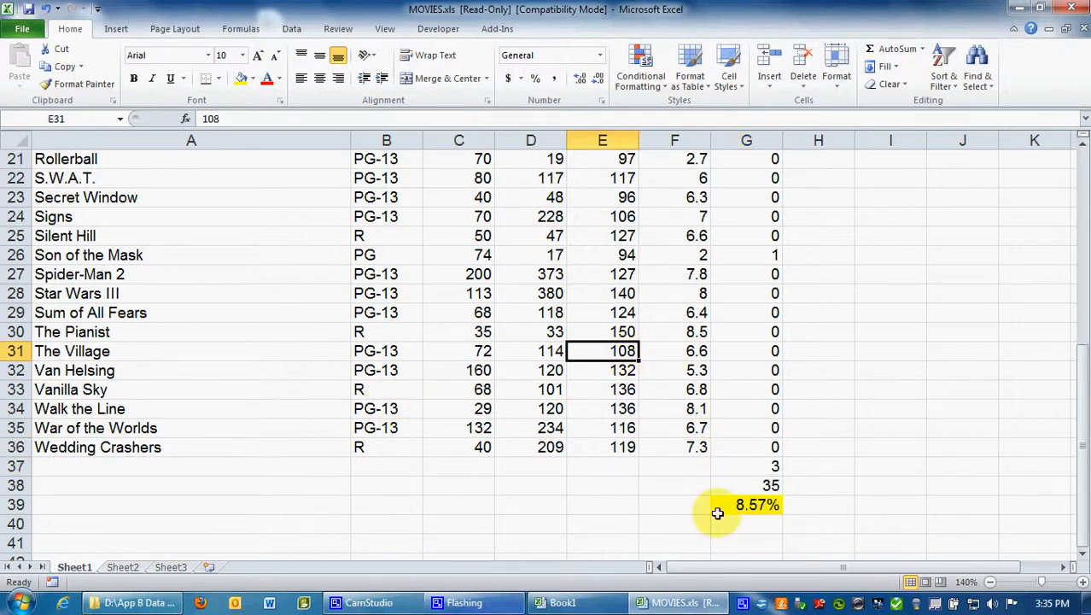
{"action": "left_click", "coordinate": [673, 523]}
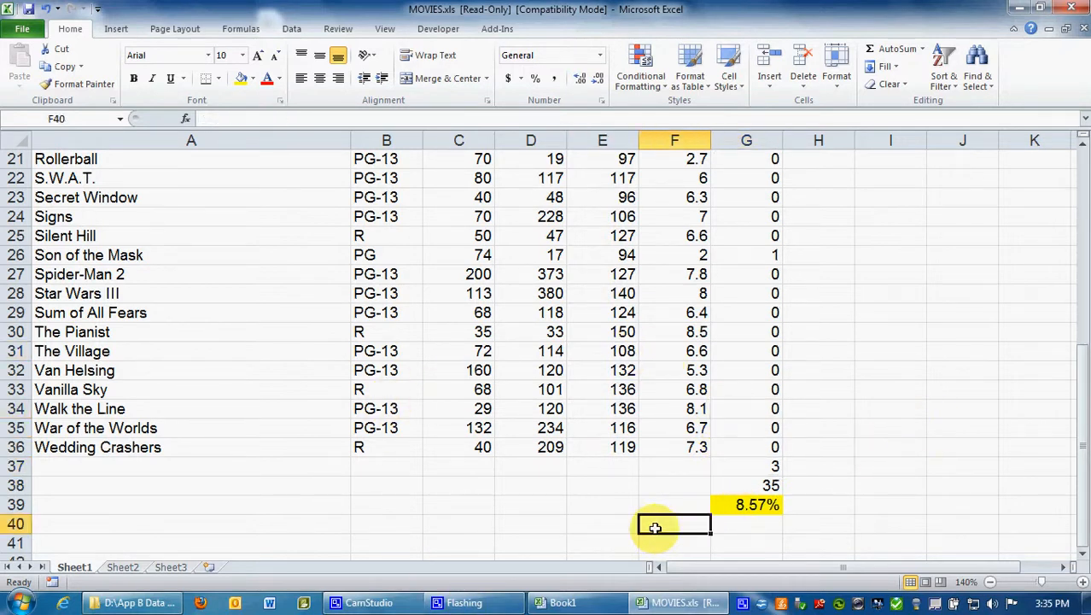